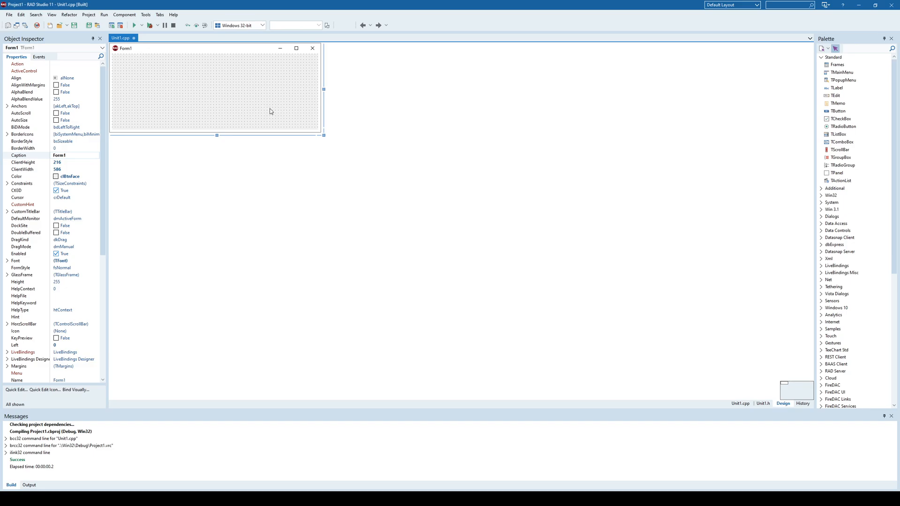
pyautogui.moveTo(783, 99)
pyautogui.write('Sort')
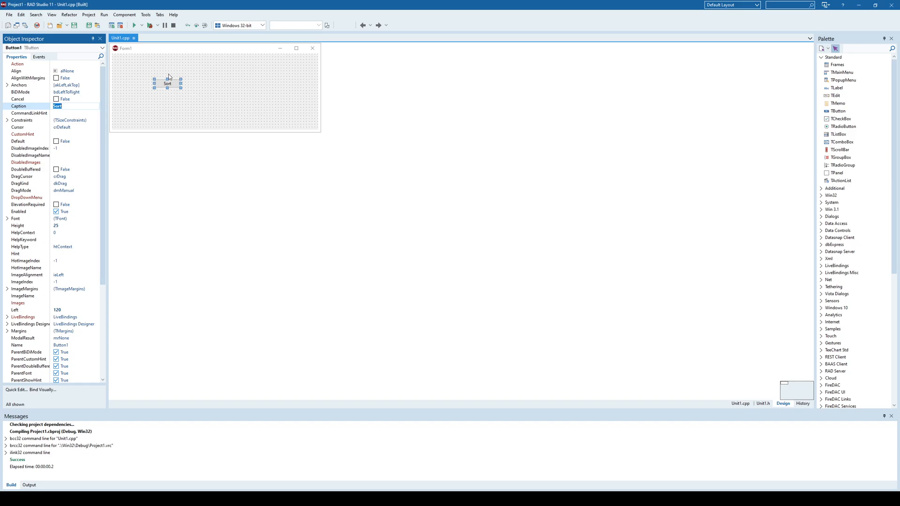
# Create the Sort button's Button1Click handler that bubble-sorts 75,000 random integers
pyautogui.doubleClick(167, 83)
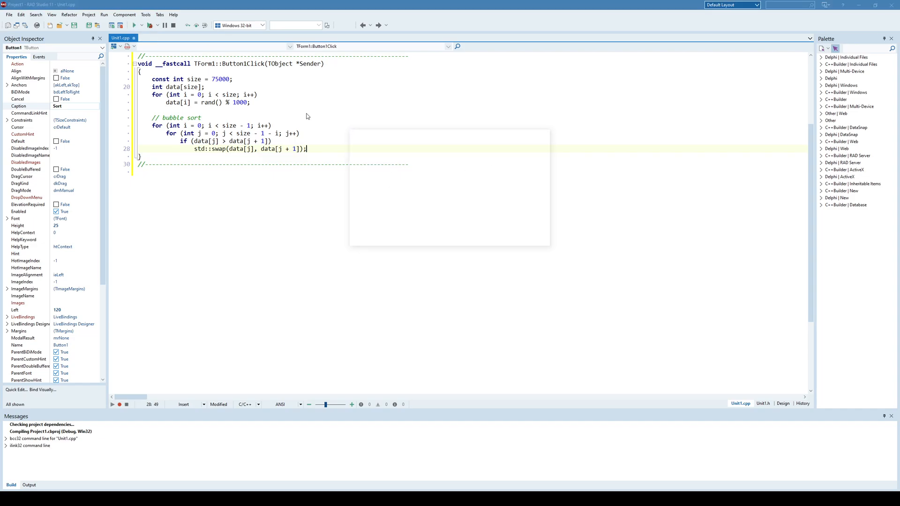
pyautogui.click(133, 25)
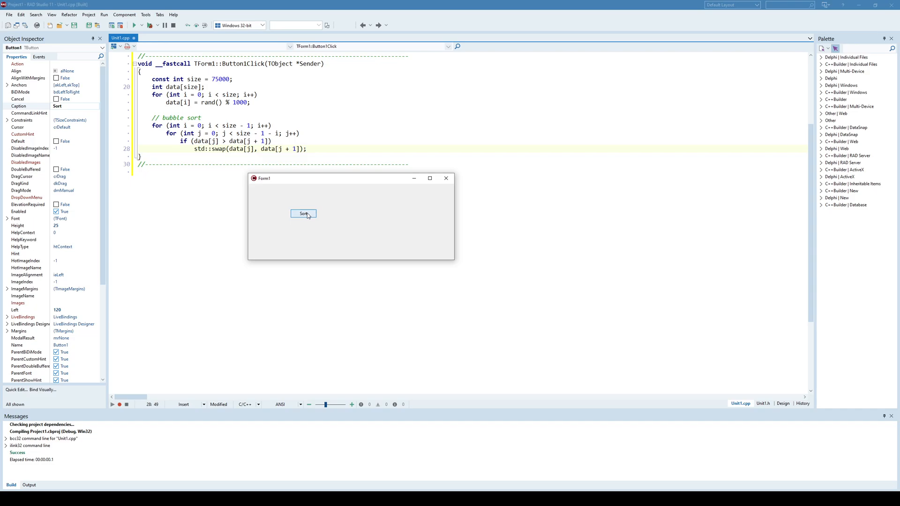
pyautogui.moveTo(379, 205)
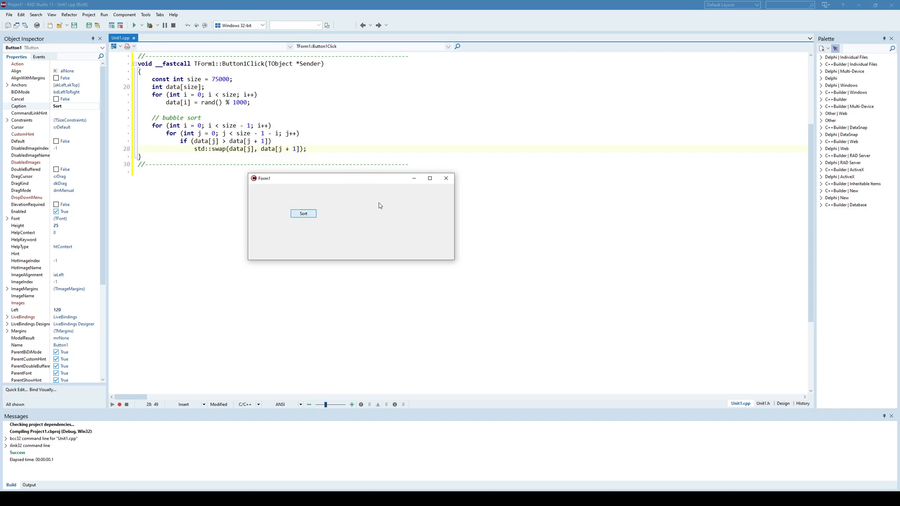
pyautogui.moveTo(364, 161)
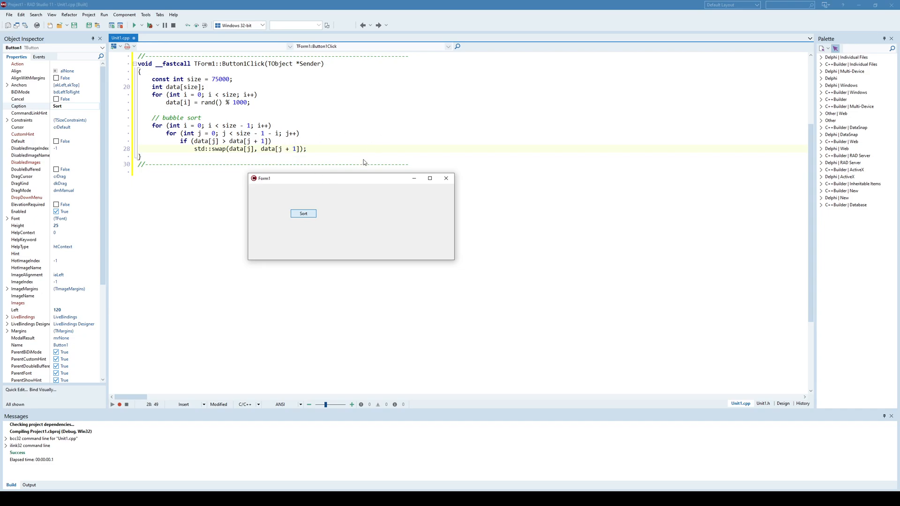
pyautogui.moveTo(362, 198)
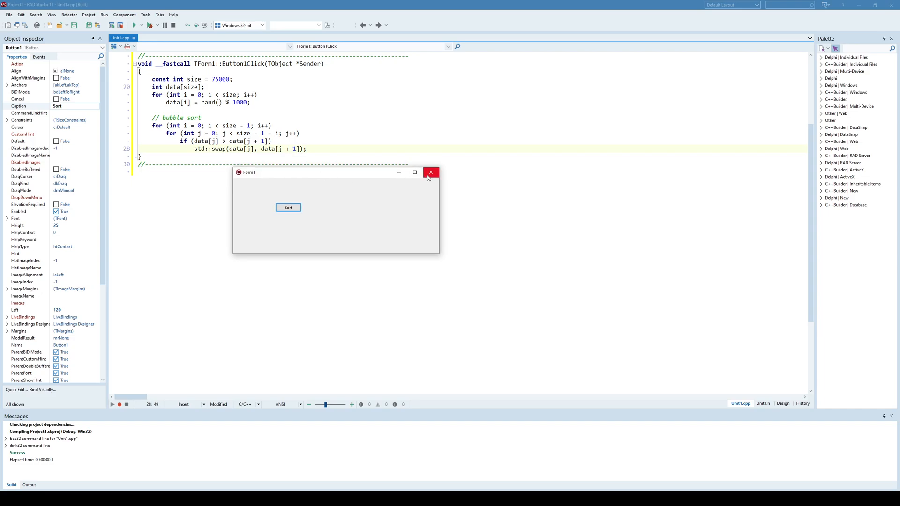
pyautogui.click(430, 172)
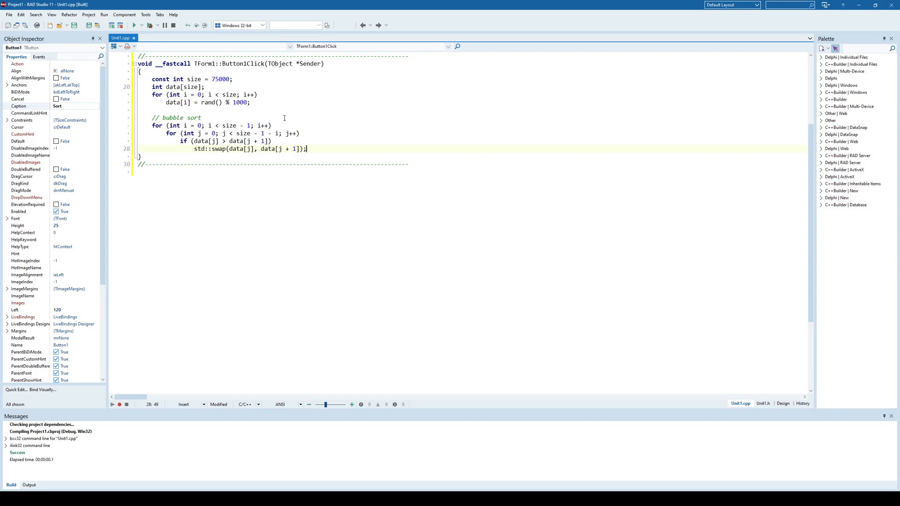
pyautogui.moveTo(294, 121)
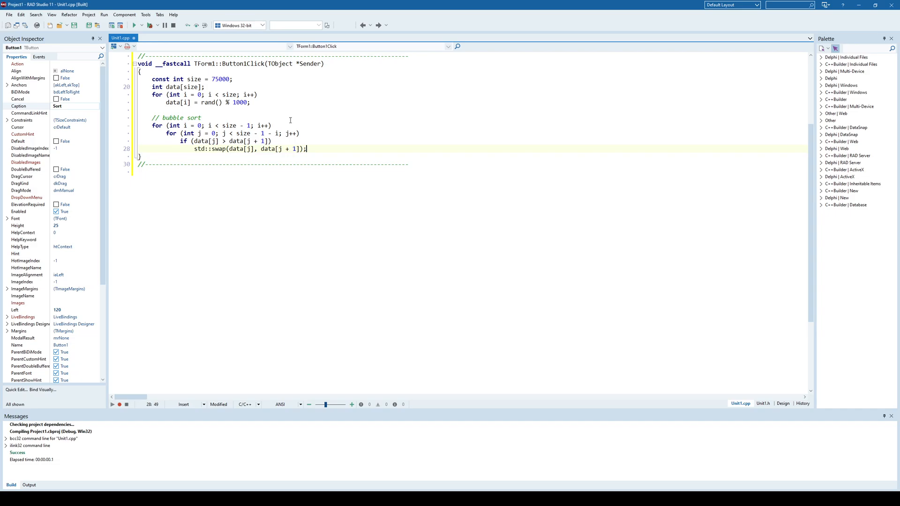
# Add a new form to the project, named FWait and captioned 'Please wait'
pyautogui.click(783, 403)
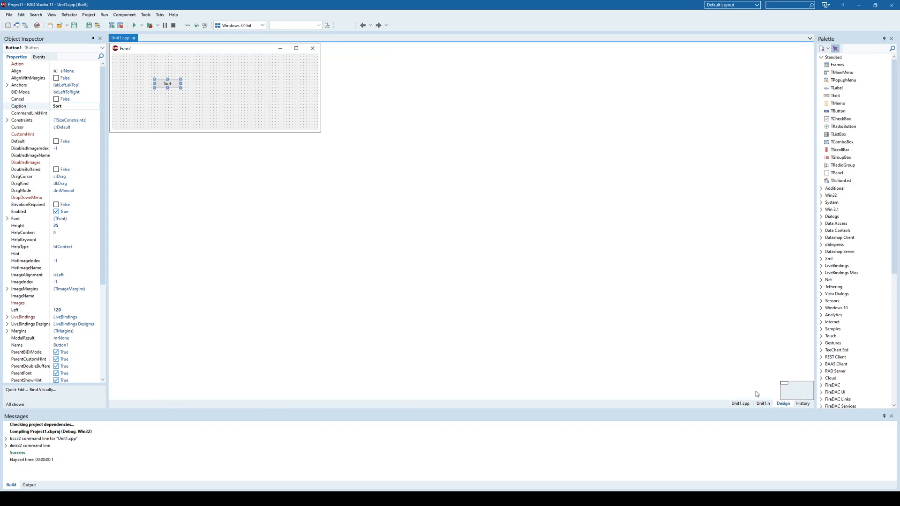
pyautogui.click(9, 14)
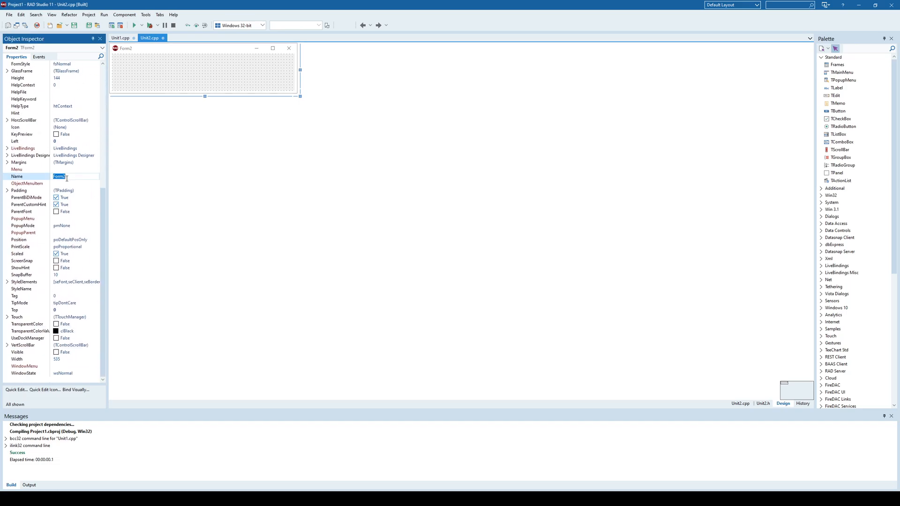
pyautogui.write('FWait')
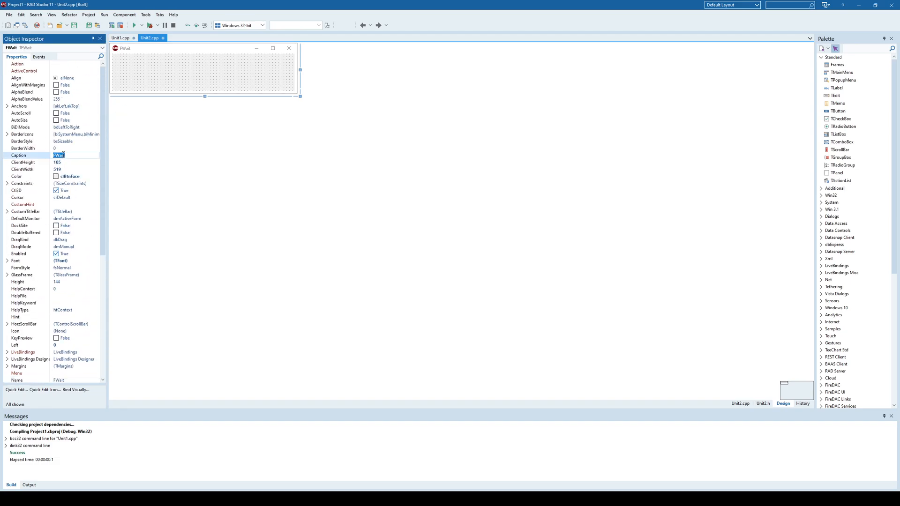
pyautogui.write('Pleas')
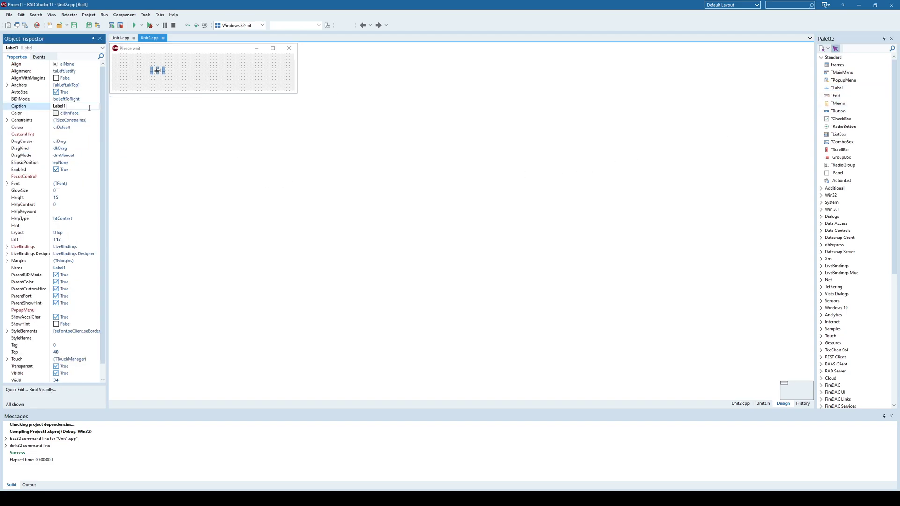
# Caption FWait's label 'Sorting in progress, please wait...' and give it a larger font
pyautogui.write('Sorting in progre')
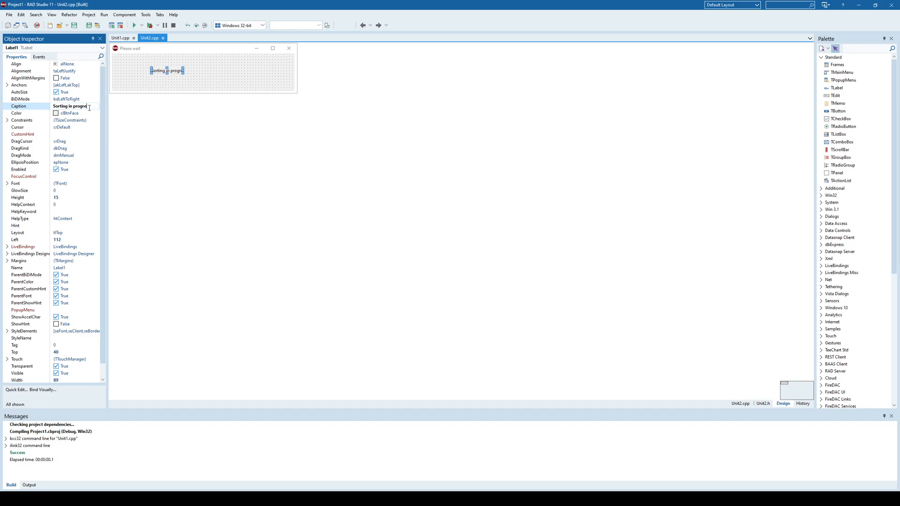
pyautogui.write(', please wait...')
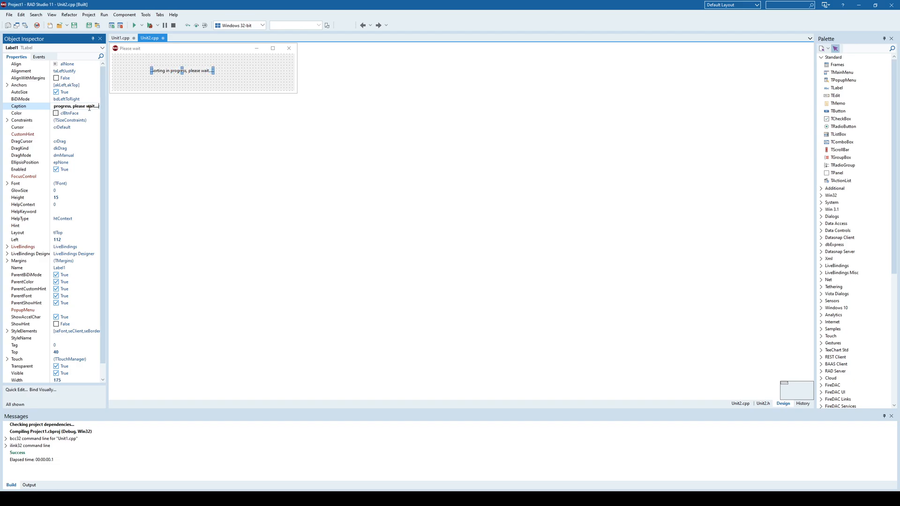
pyautogui.click(75, 105)
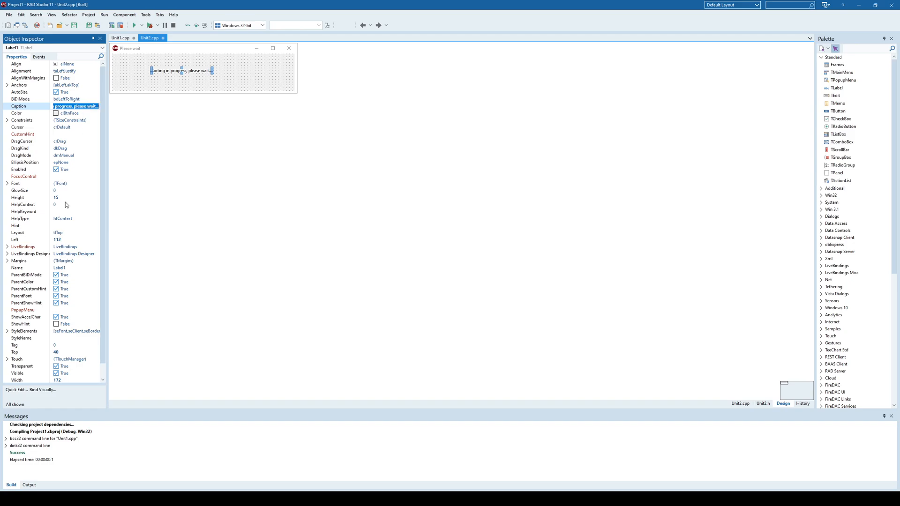
pyautogui.click(102, 184)
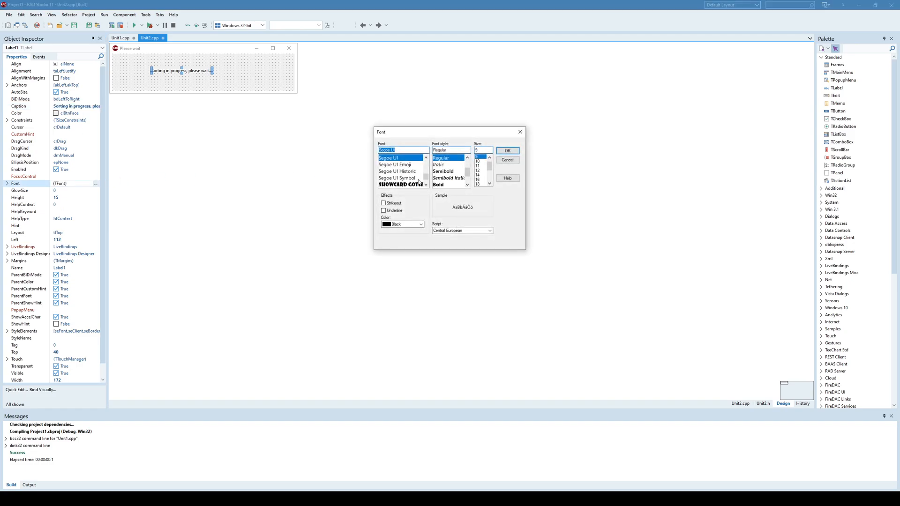
pyautogui.click(507, 151)
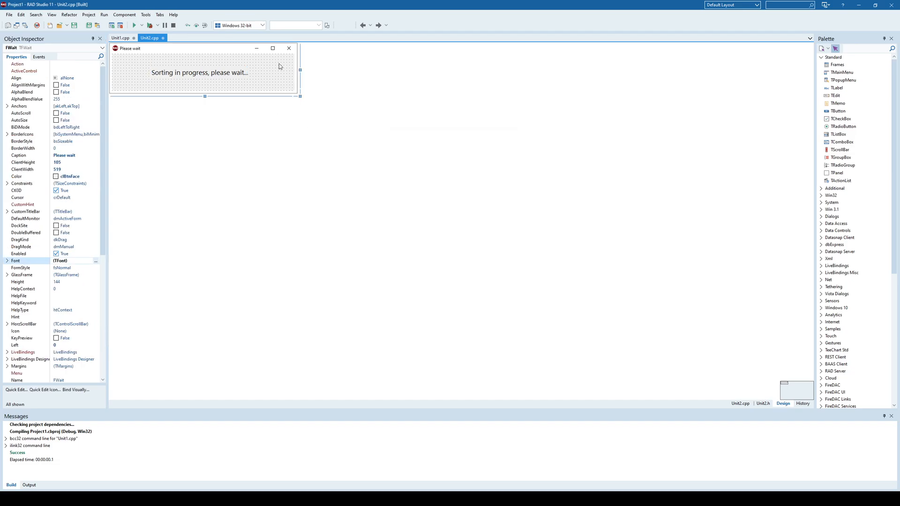
pyautogui.moveTo(131, 127)
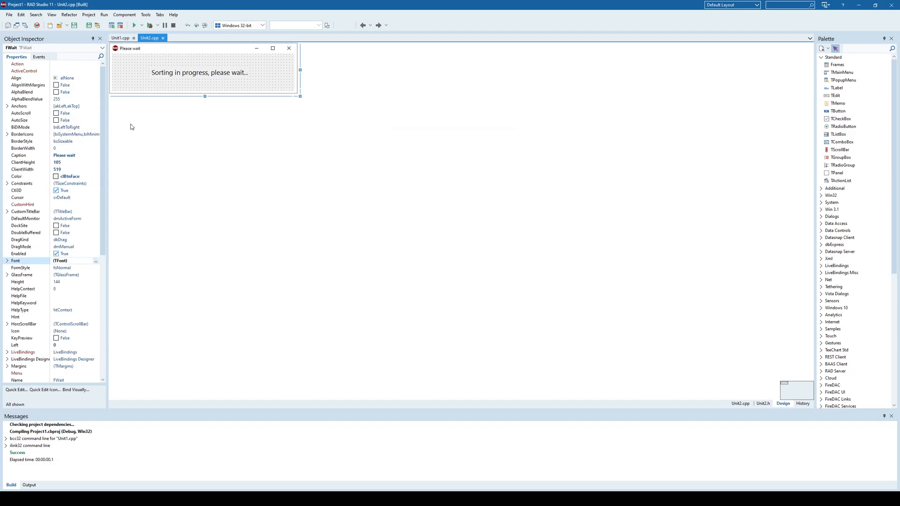
pyautogui.scroll(-3)
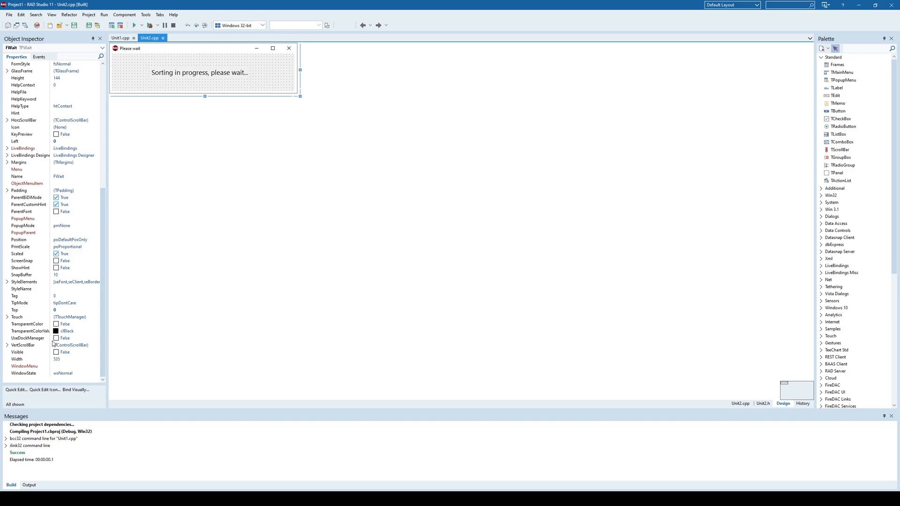
pyautogui.click(95, 240)
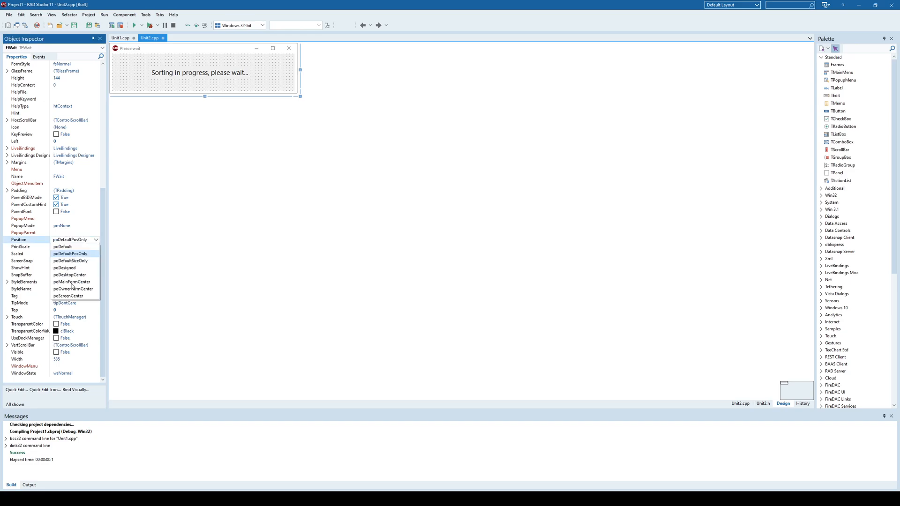
# Set Form1's Position to poScreenCenter, test-run and close it, and reopen the Sort handler
pyautogui.click(120, 37)
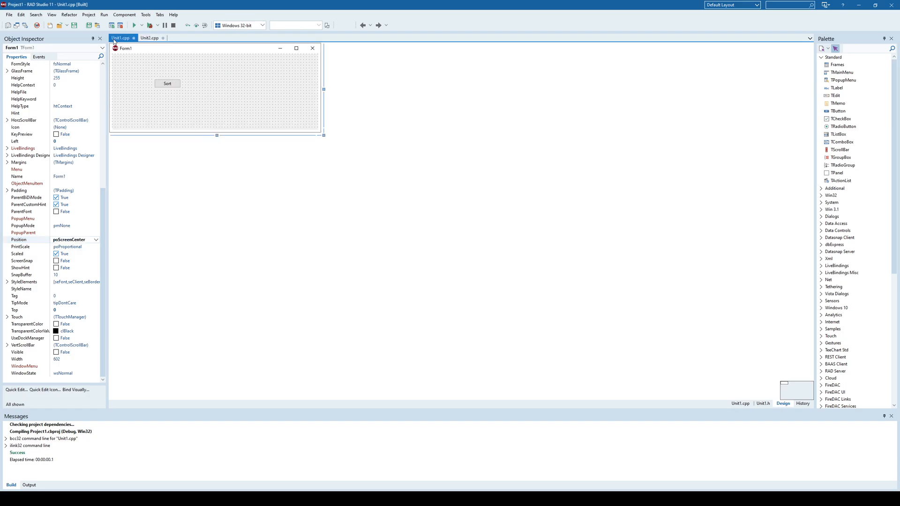
pyautogui.moveTo(97, 240)
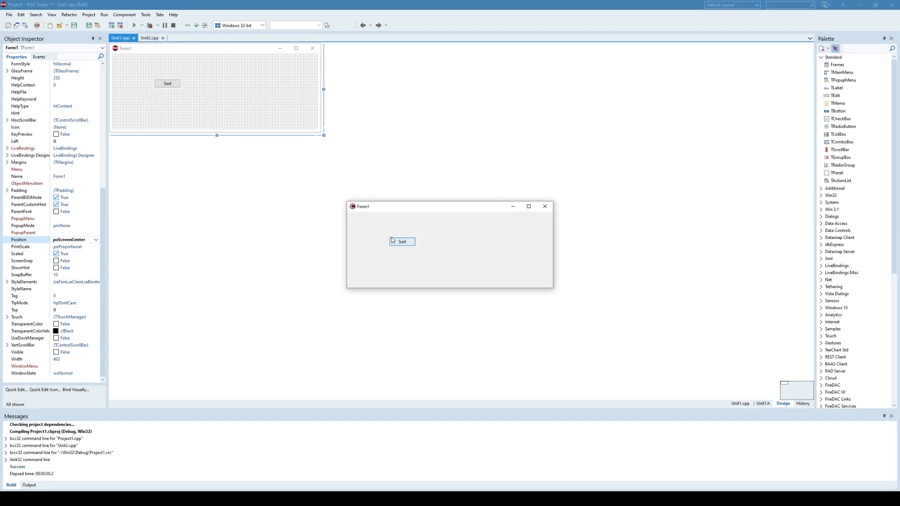
pyautogui.moveTo(541, 213)
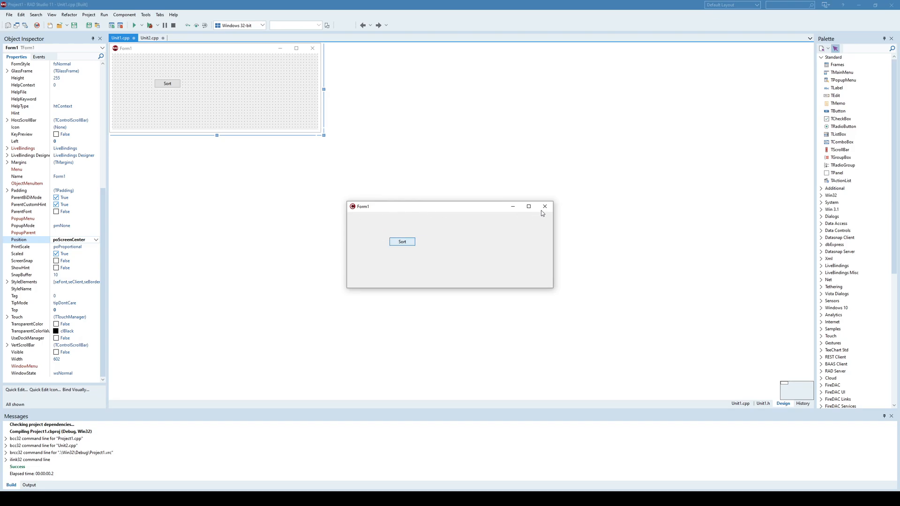
pyautogui.moveTo(334, 163)
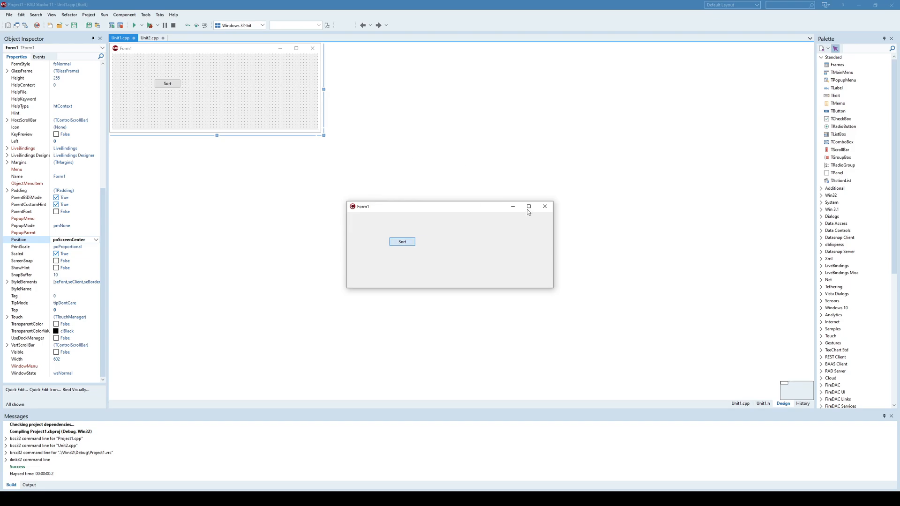
pyautogui.click(545, 206)
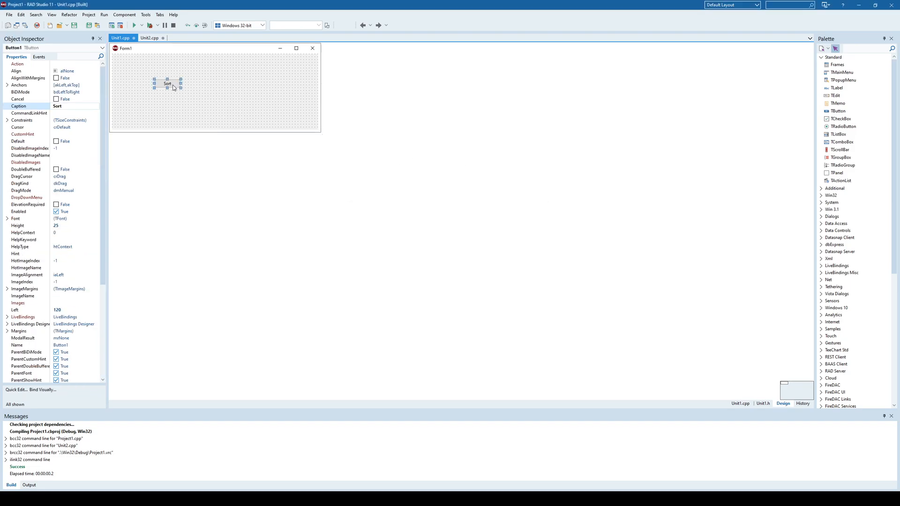
pyautogui.doubleClick(167, 84)
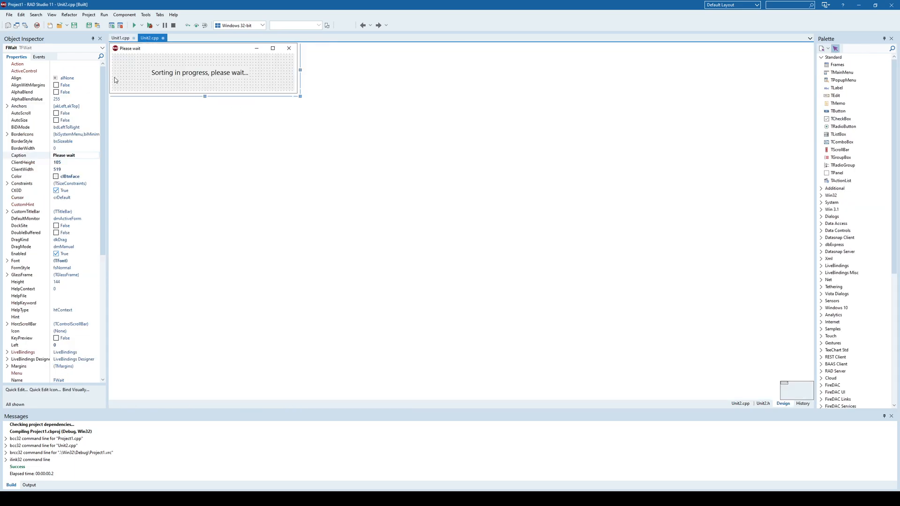
# Insert FWait->Show(); just before the bubble sort comment
pyautogui.click(120, 38)
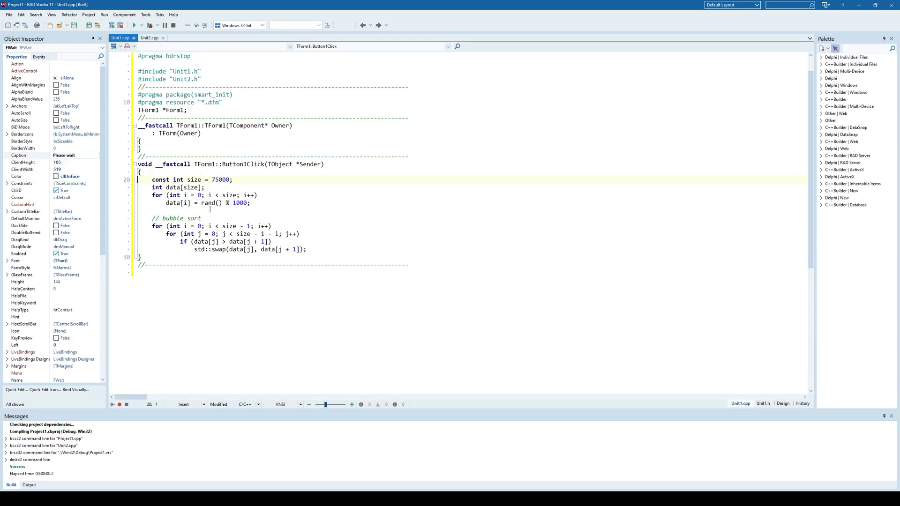
pyautogui.click(208, 210)
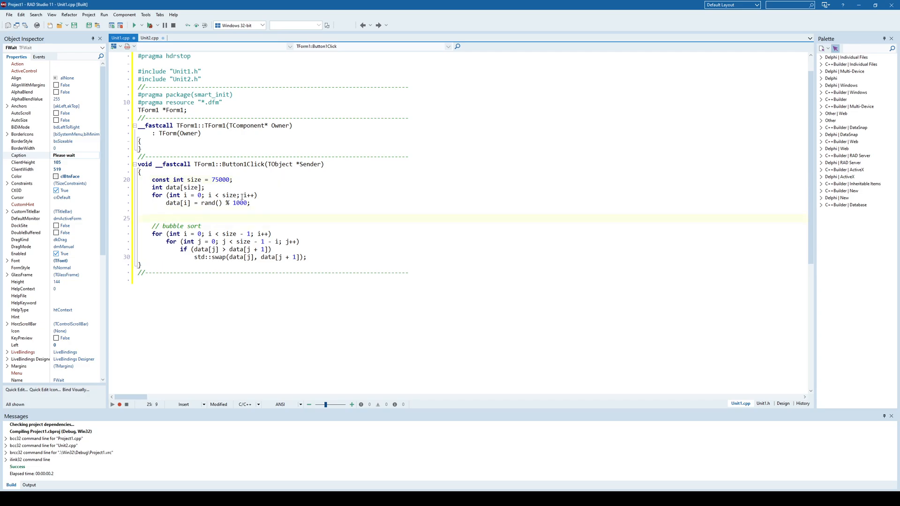
pyautogui.write('f')
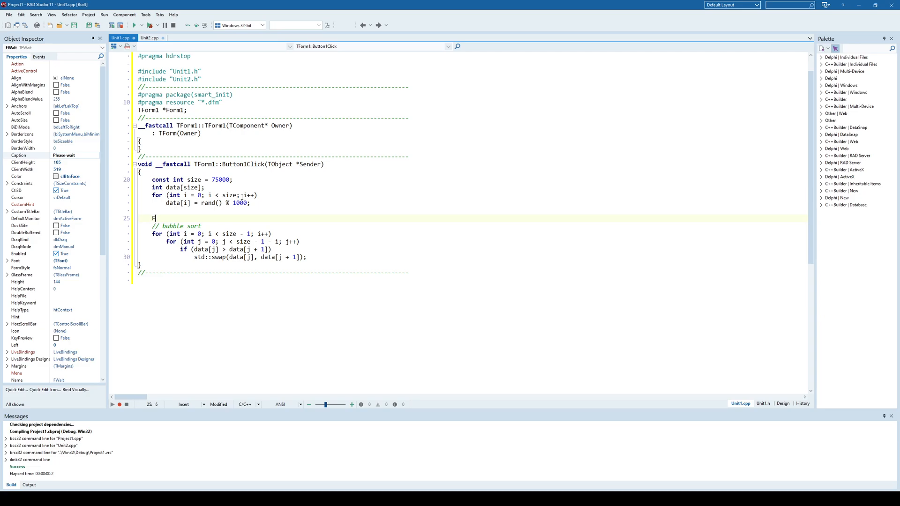
pyautogui.write('w')
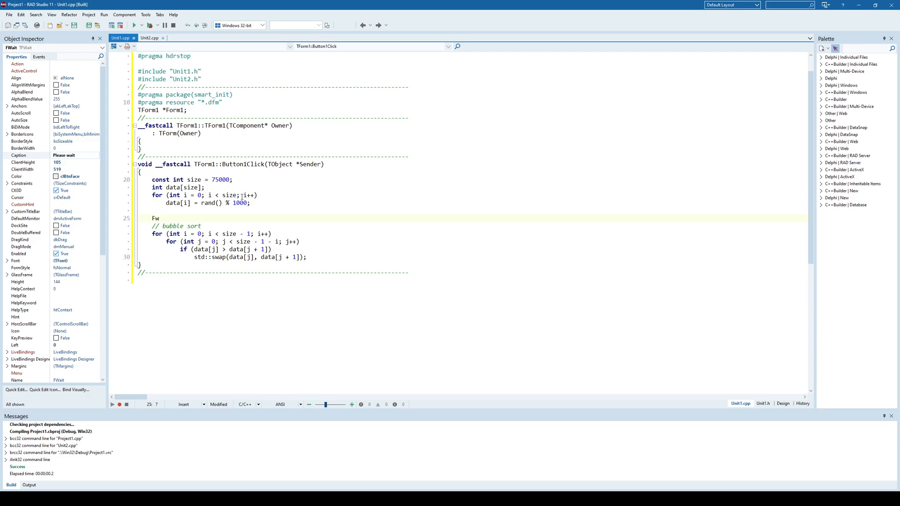
pyautogui.write('->c')
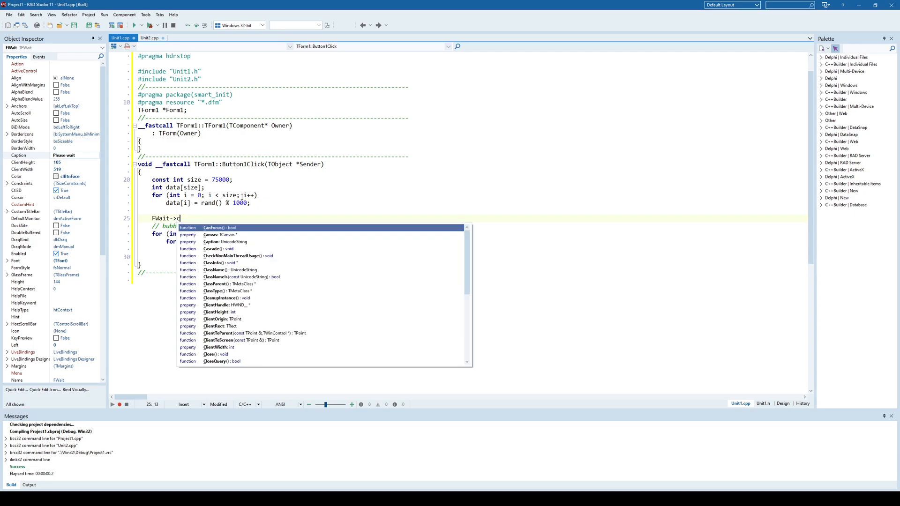
pyautogui.write('Show()')
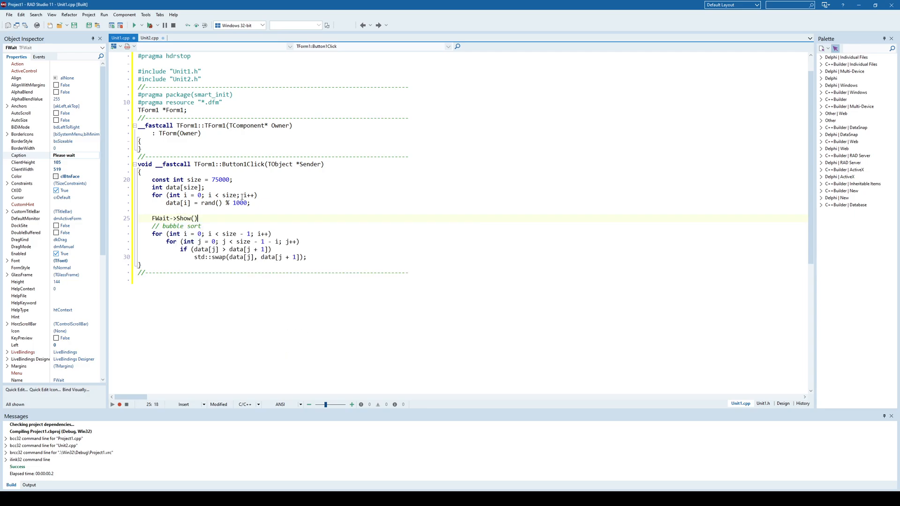
# Add FWait->Close(); on a new line after the sort loop
pyautogui.click(201, 257)
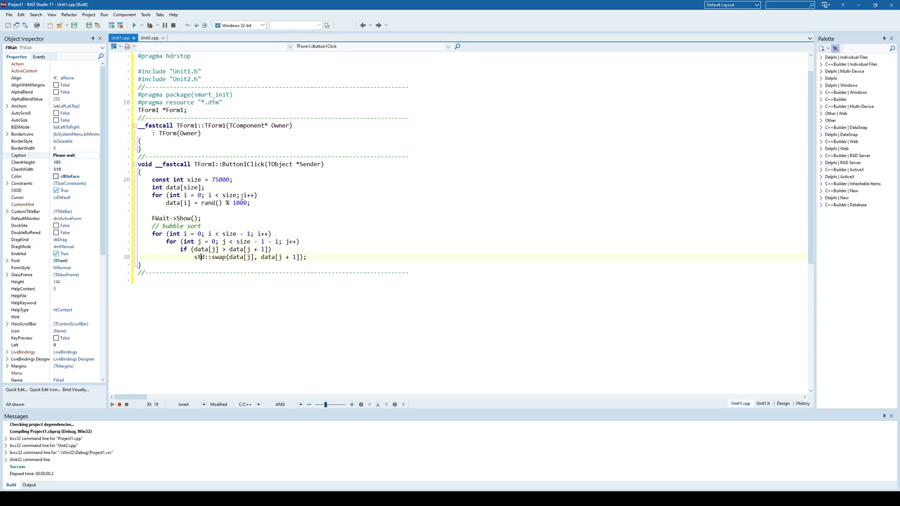
pyautogui.press('Return')
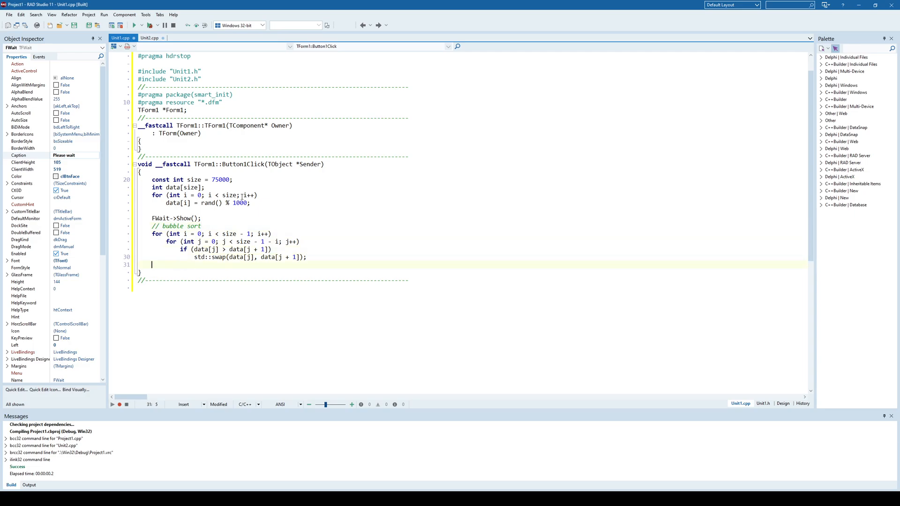
pyautogui.write('FWait->c')
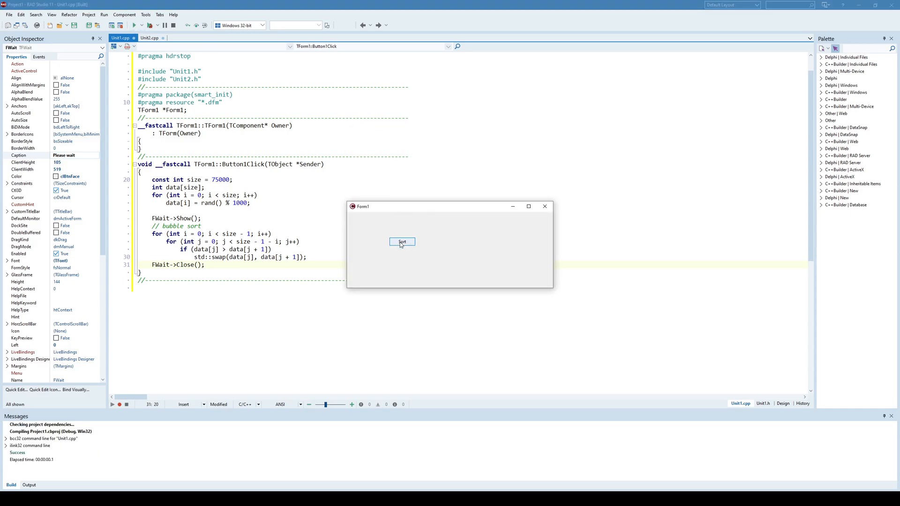
# Test Sort, observe the blank Please wait window, then select FWait's message label
pyautogui.click(402, 242)
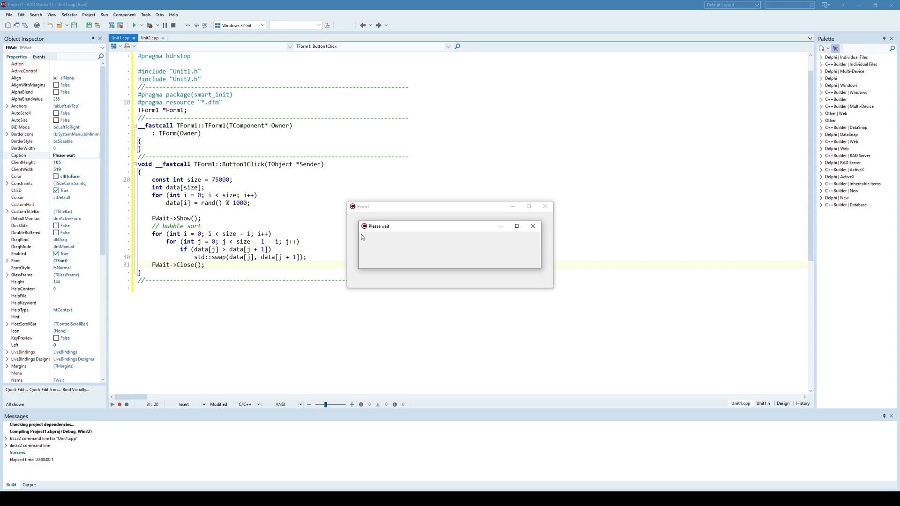
pyautogui.moveTo(422, 252)
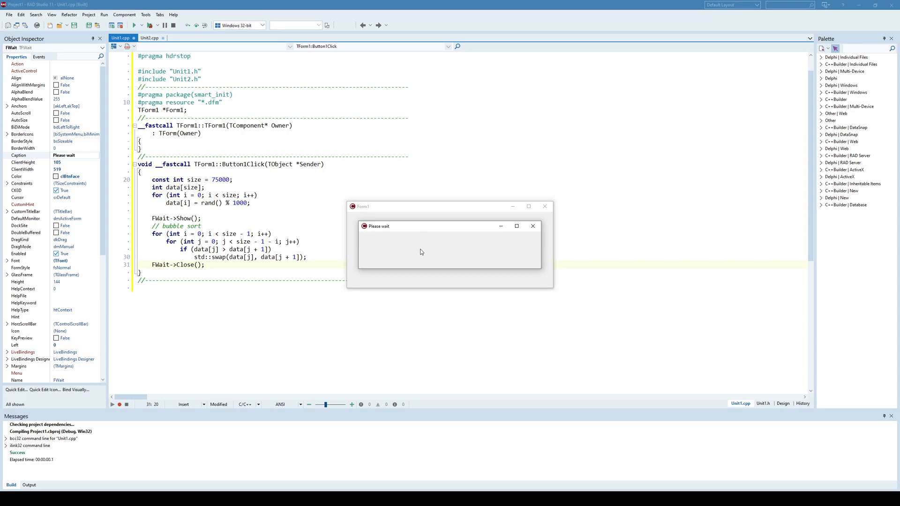
pyautogui.moveTo(488, 251)
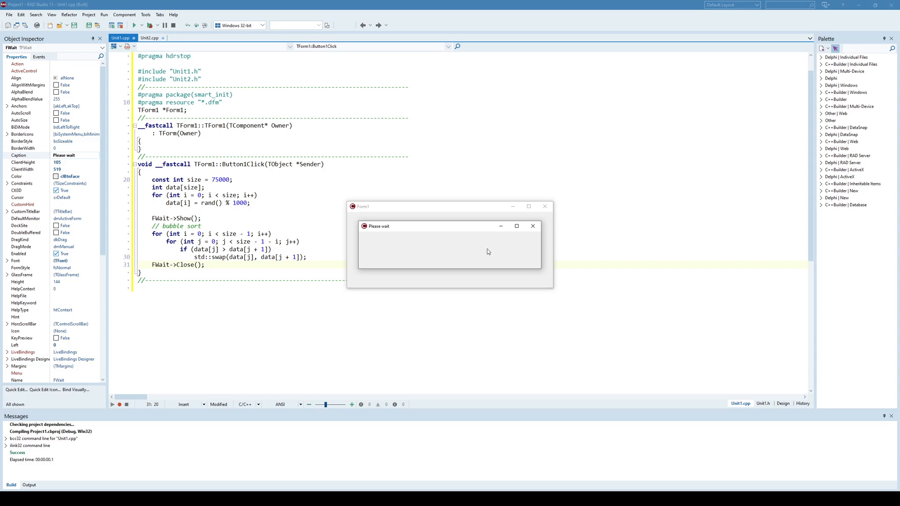
pyautogui.click(532, 226)
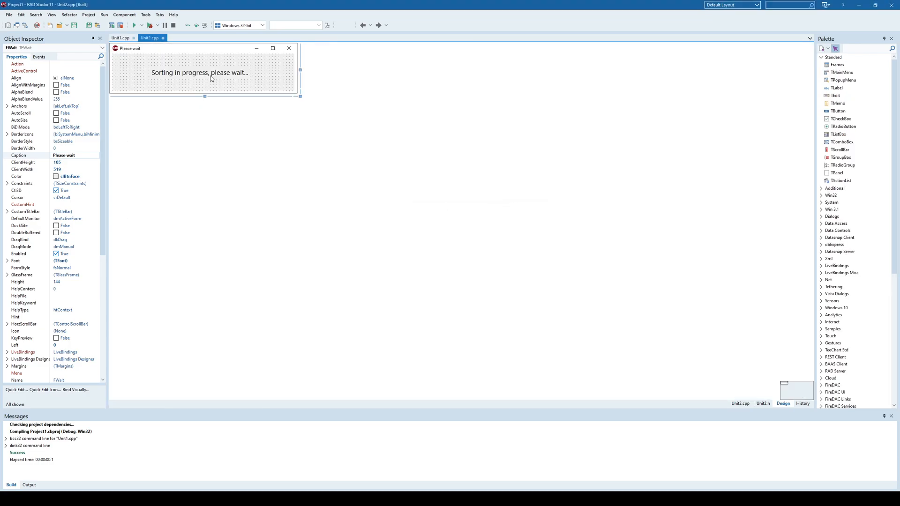
pyautogui.click(200, 72)
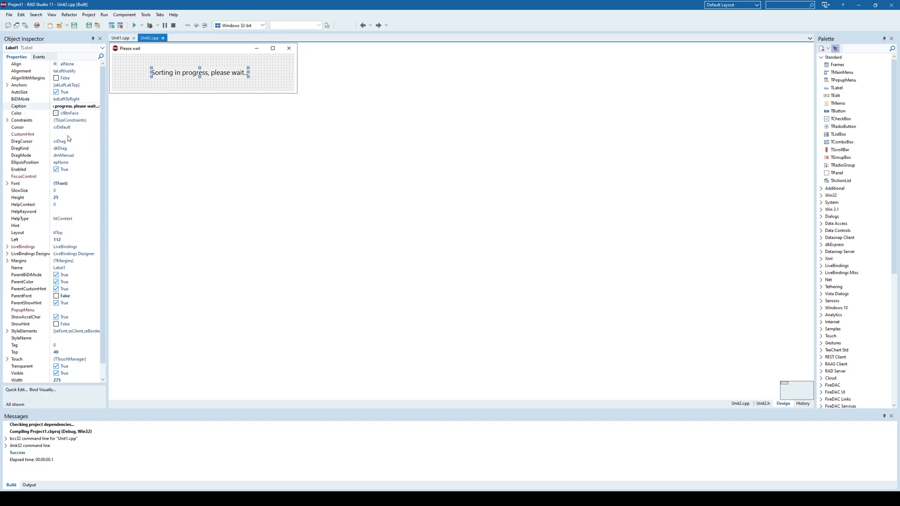
pyautogui.moveTo(130, 61)
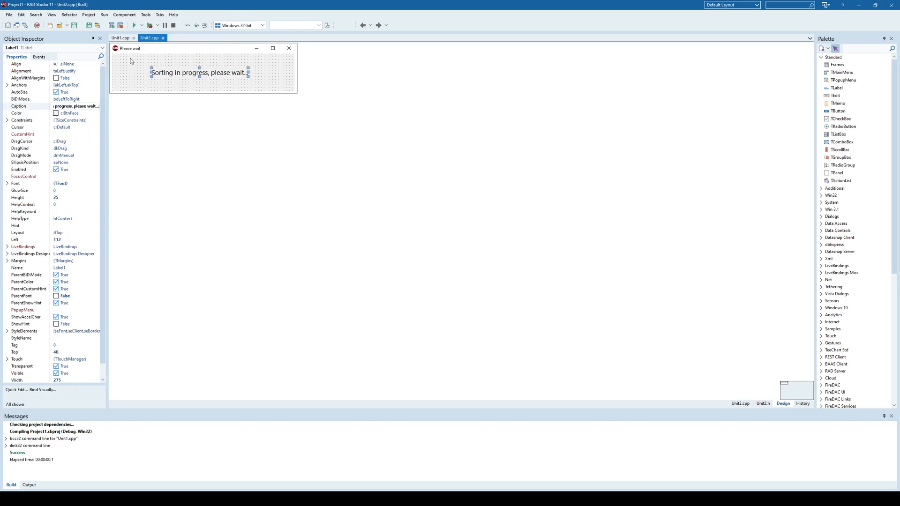
pyautogui.click(120, 38)
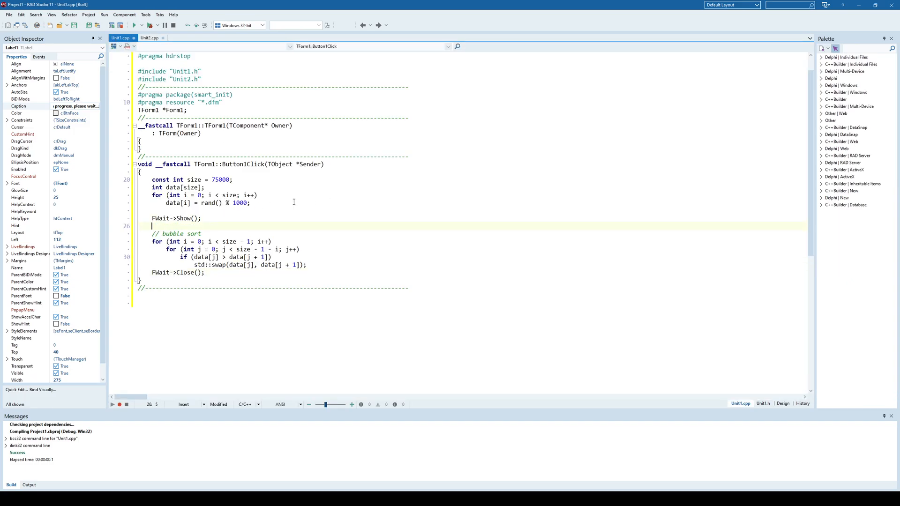
# Add Application->ProcessMessages(); on the line after FWait->Show();
pyautogui.write('Application')
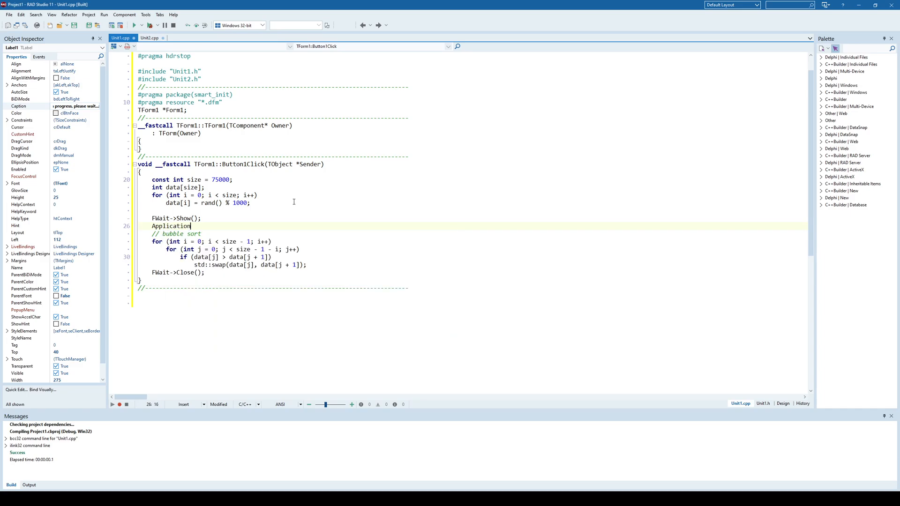
pyautogui.write('->ProcessMessages();')
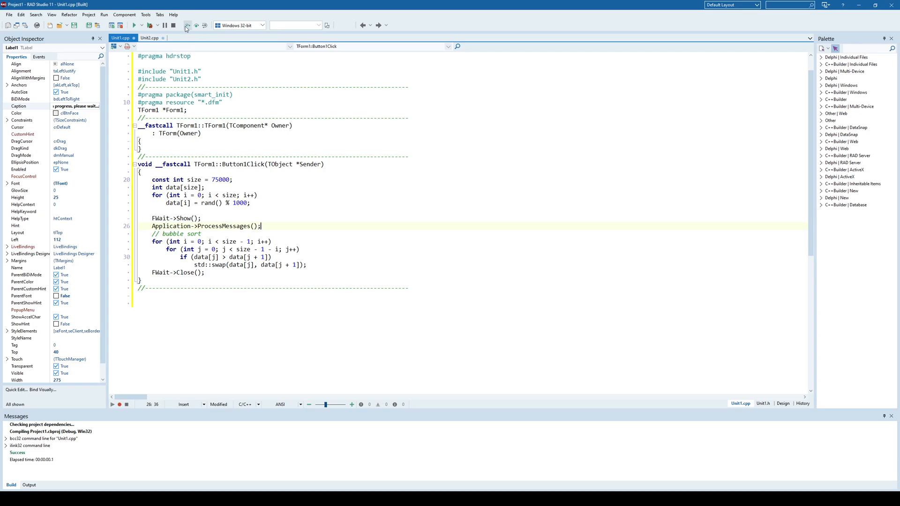
# Run the app, press Sort twice to see FWait's sorting message, then close it
pyautogui.click(134, 25)
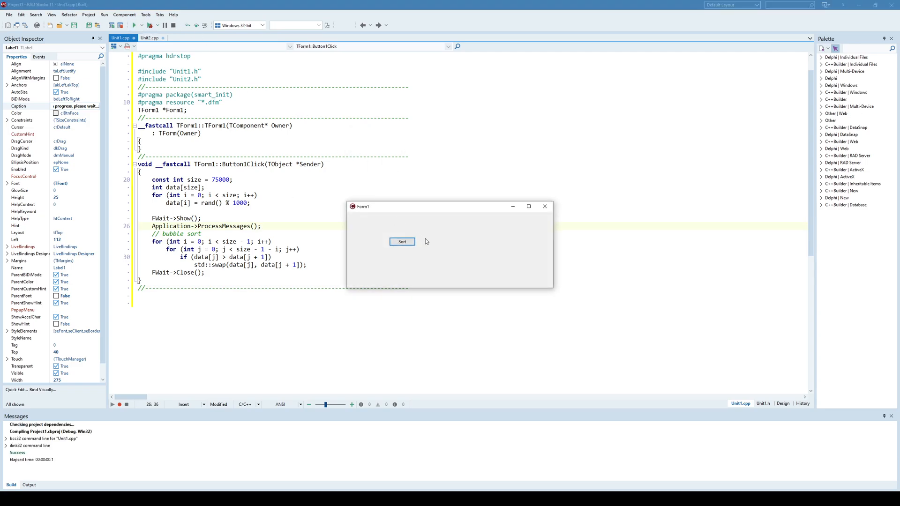
pyautogui.click(402, 241)
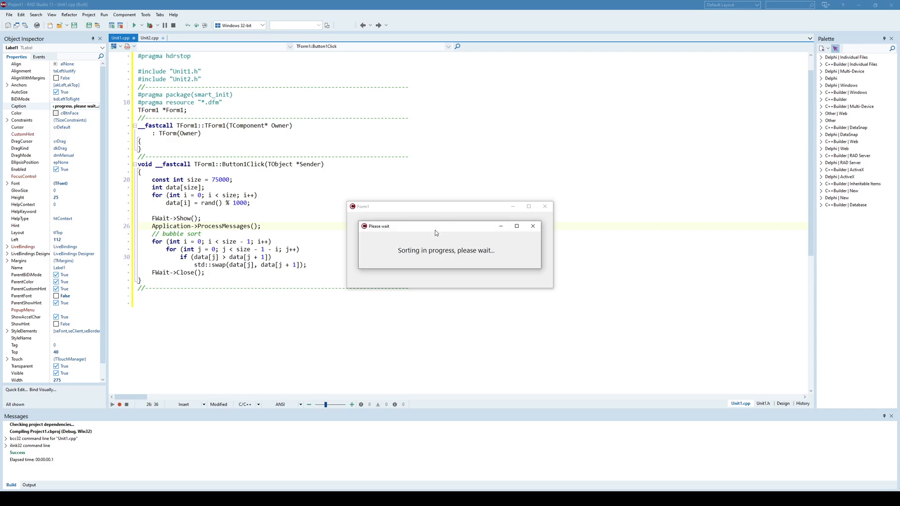
pyautogui.moveTo(394, 262)
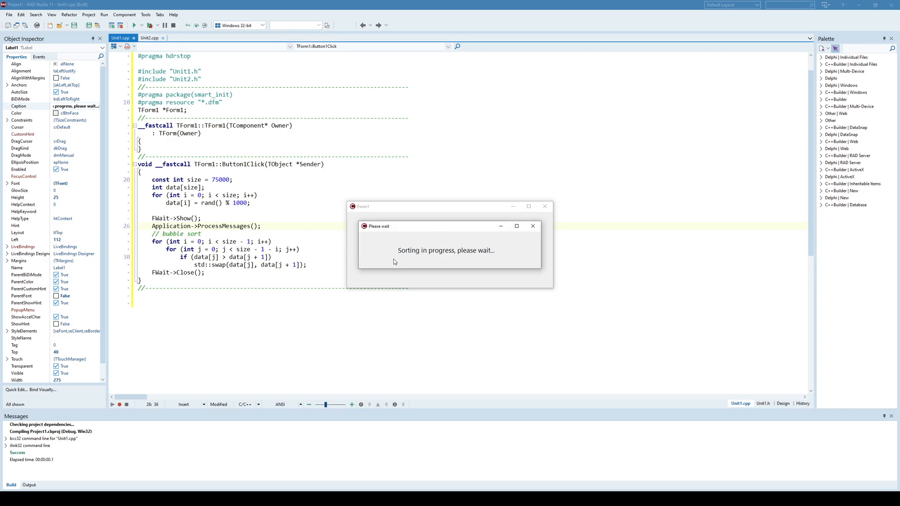
pyautogui.moveTo(416, 233)
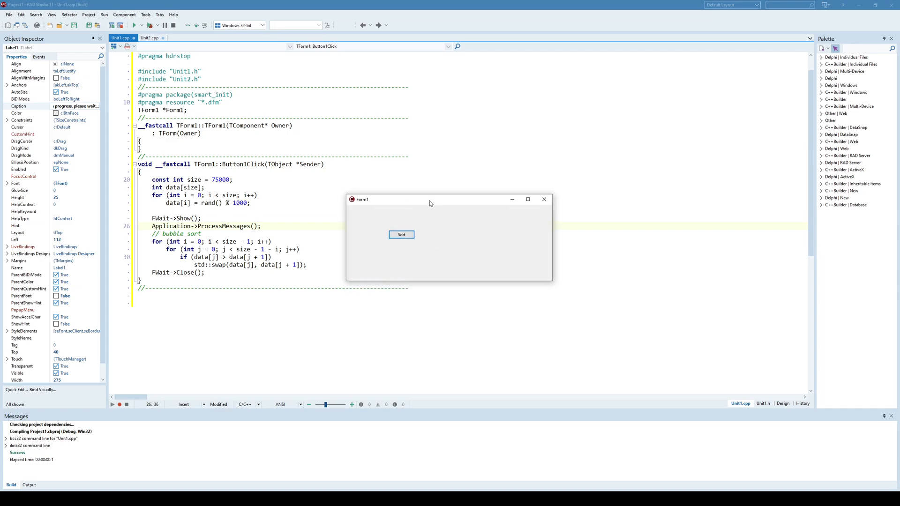
pyautogui.click(401, 234)
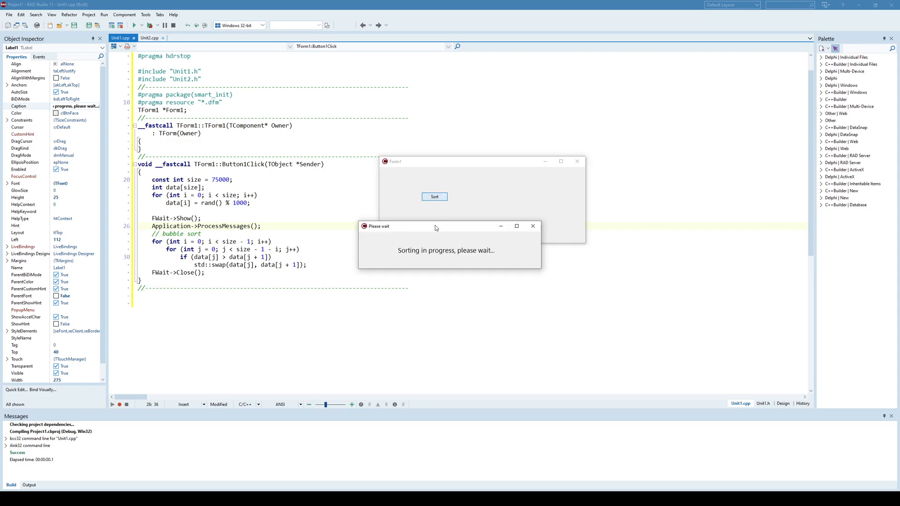
pyautogui.moveTo(463, 189)
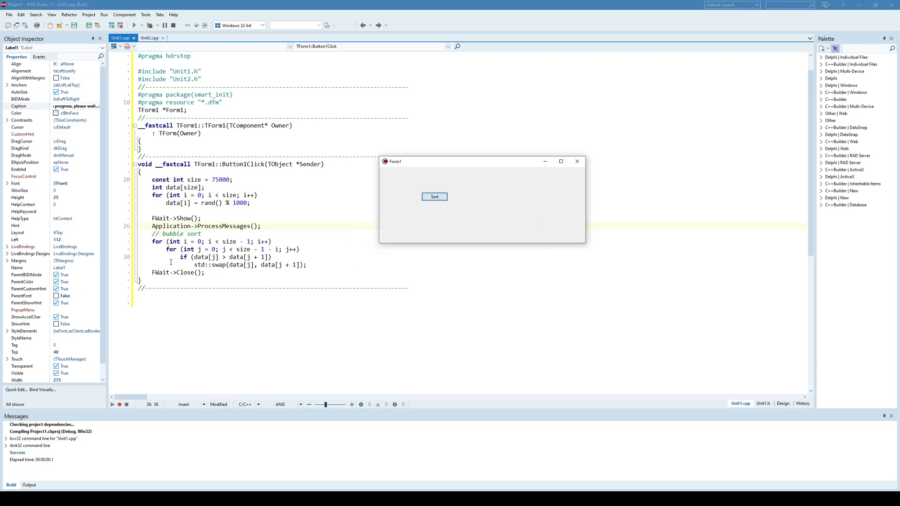
pyautogui.moveTo(548, 174)
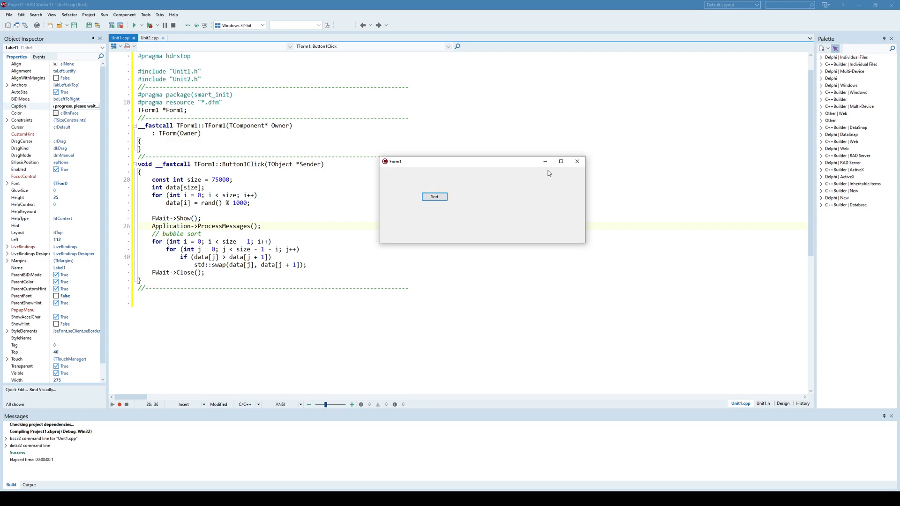
pyautogui.click(577, 162)
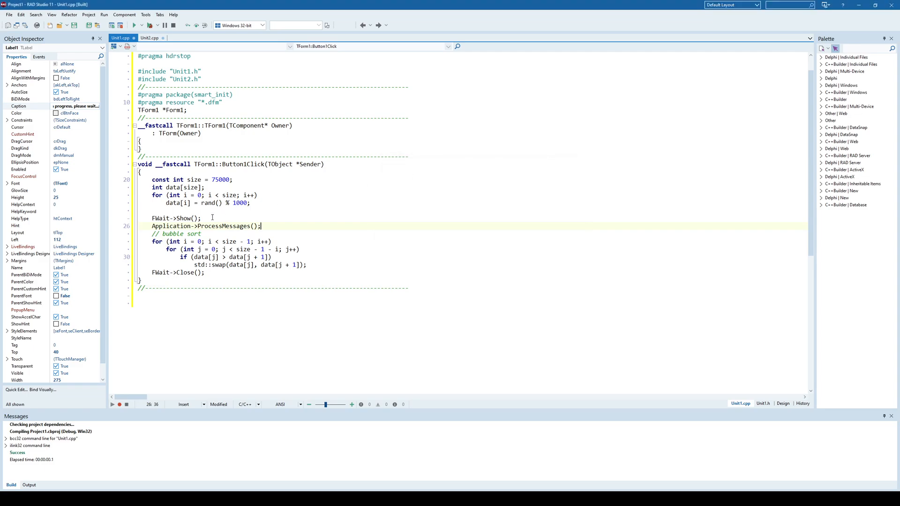
# Review the Button1Click sort and ProcessMessages code, then show the FWait designer in Unit2.cpp
pyautogui.click(172, 218)
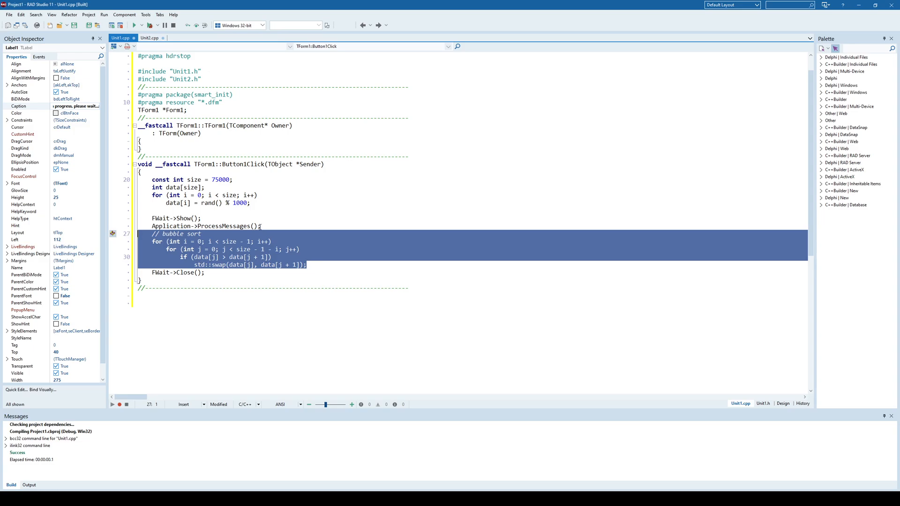
pyautogui.click(286, 226)
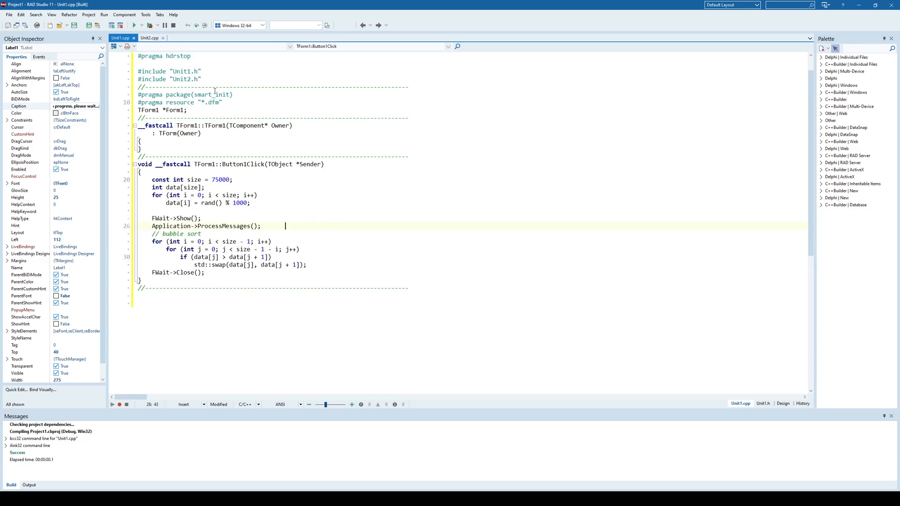
pyautogui.click(150, 37)
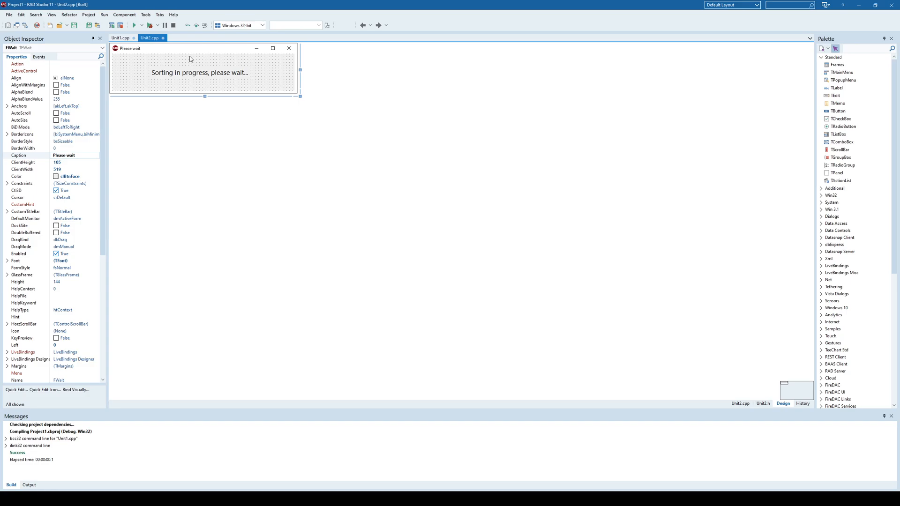
# Add blank VCL forms Form3 through Form6 via File > New > VCL Form
pyautogui.click(8, 15)
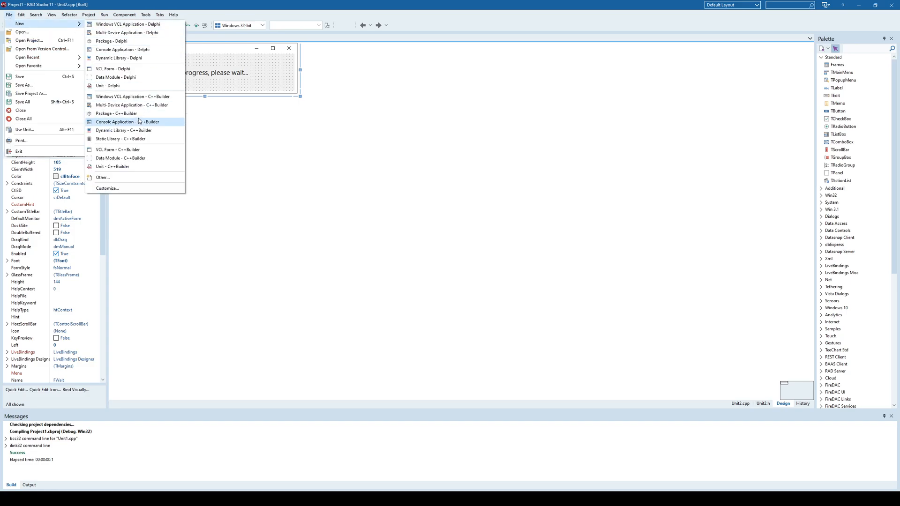
pyautogui.moveTo(118, 149)
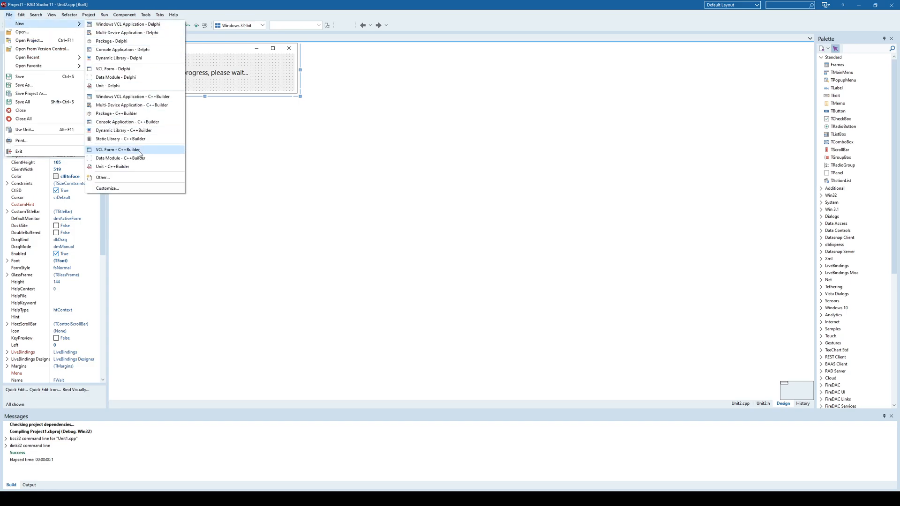
pyautogui.click(117, 149)
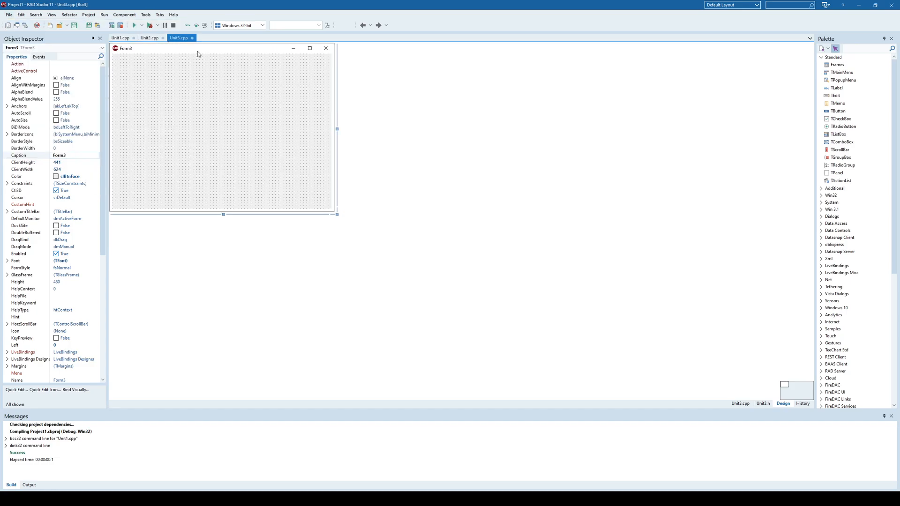
pyautogui.click(8, 15)
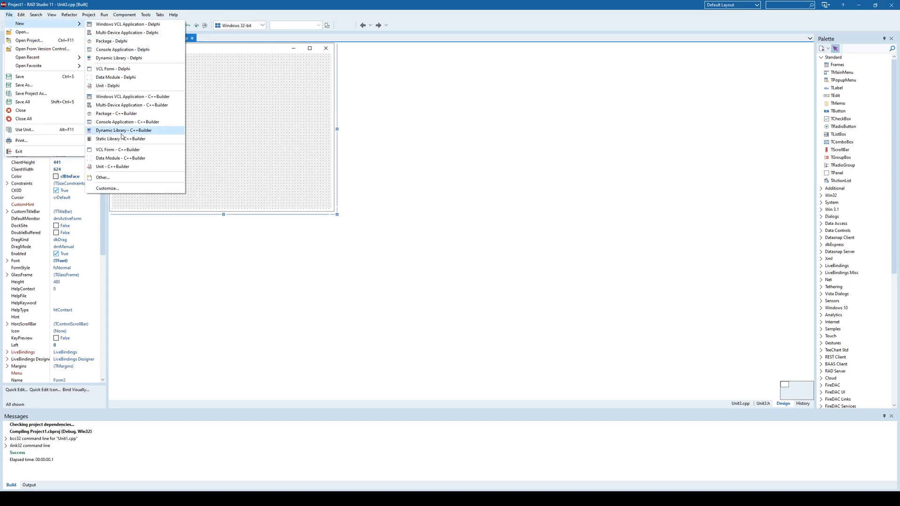
pyautogui.click(117, 150)
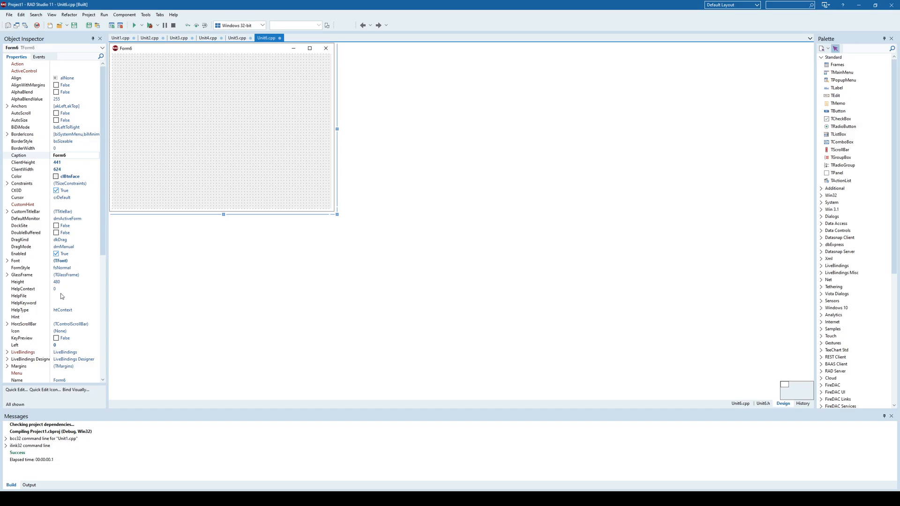
pyautogui.moveTo(64, 381)
pyautogui.write('FLoading')
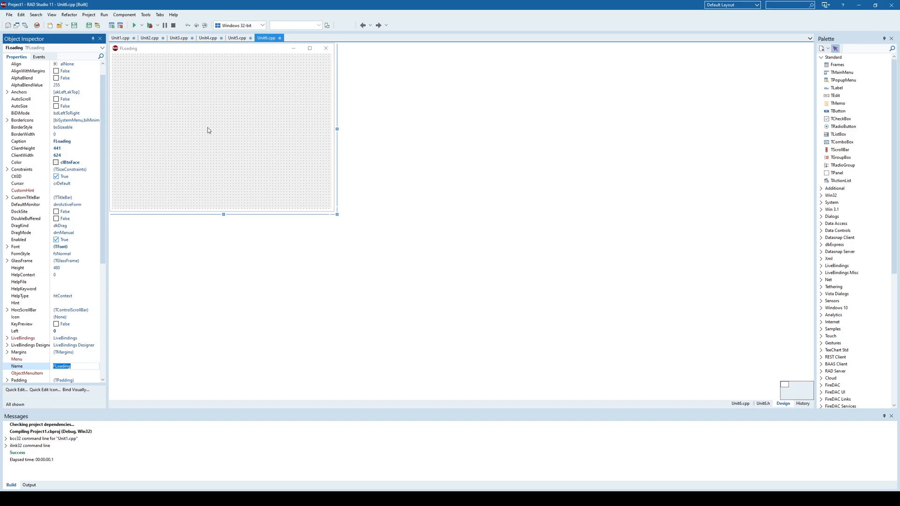
# Set FLoading's Position to poScreenCenter and its Caption to 'Please wait'
pyautogui.scroll(-3)
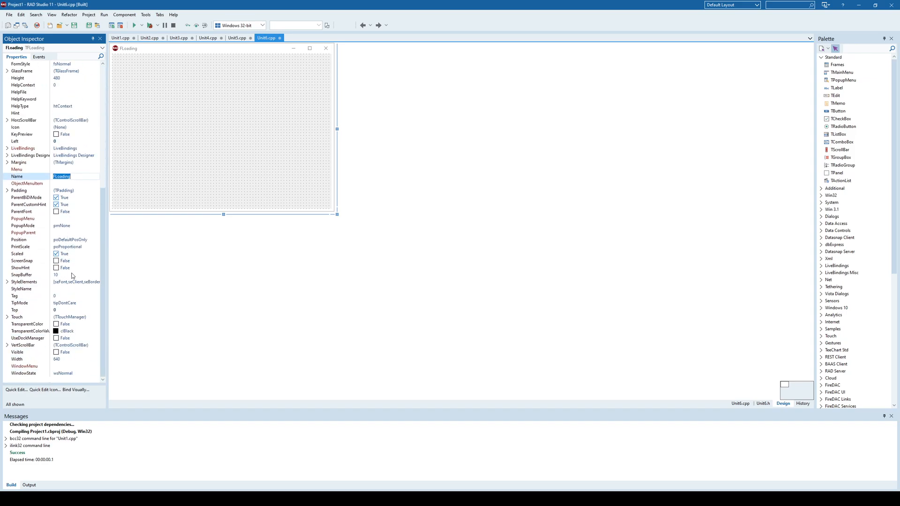
pyautogui.moveTo(39, 253)
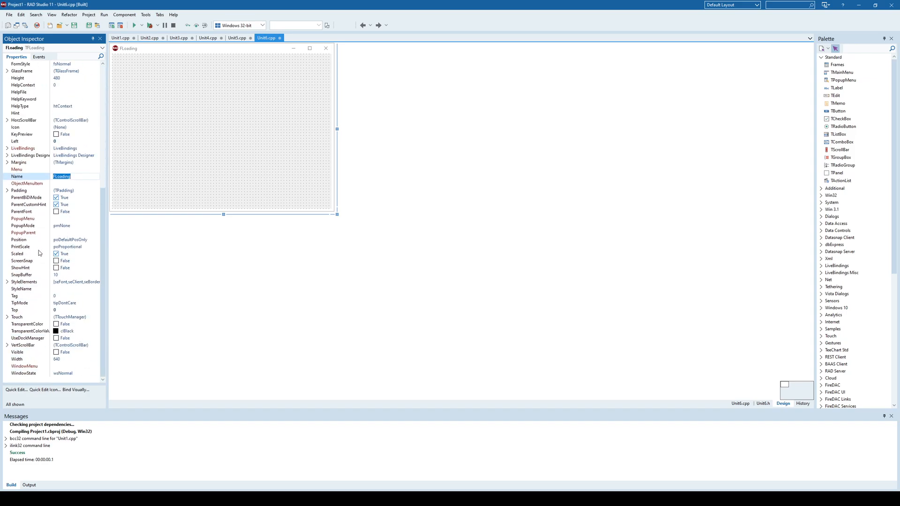
pyautogui.click(69, 240)
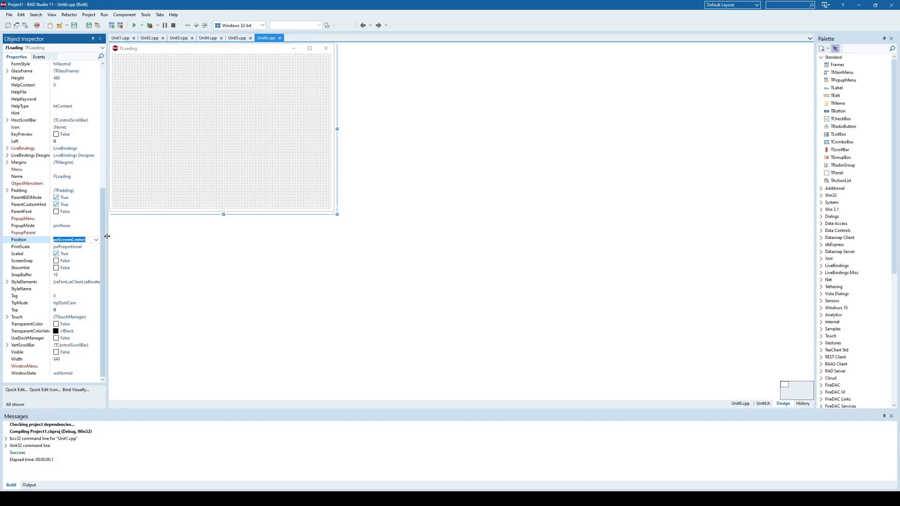
pyautogui.click(214, 82)
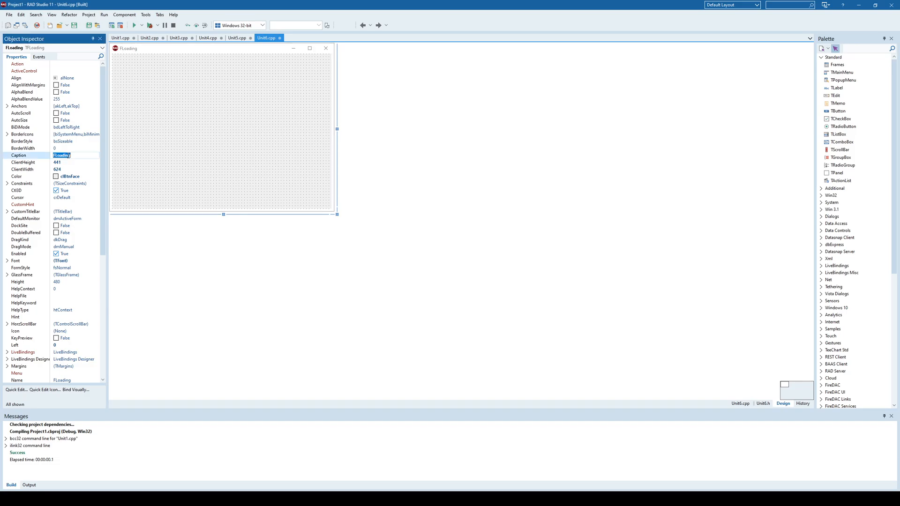
pyautogui.write('Please wait')
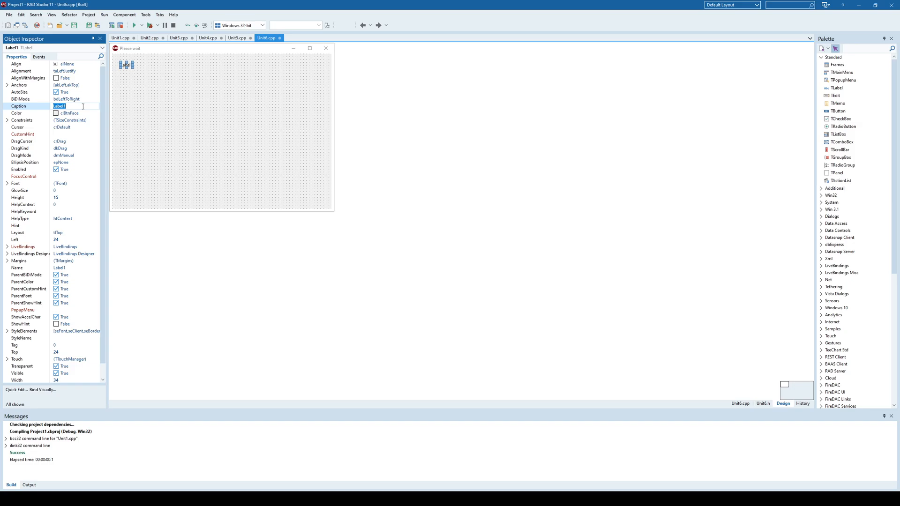
# Add a 'Loading...' TLabel and a TProgressBar stretched beneath it on FLoading
pyautogui.write('Loading...')
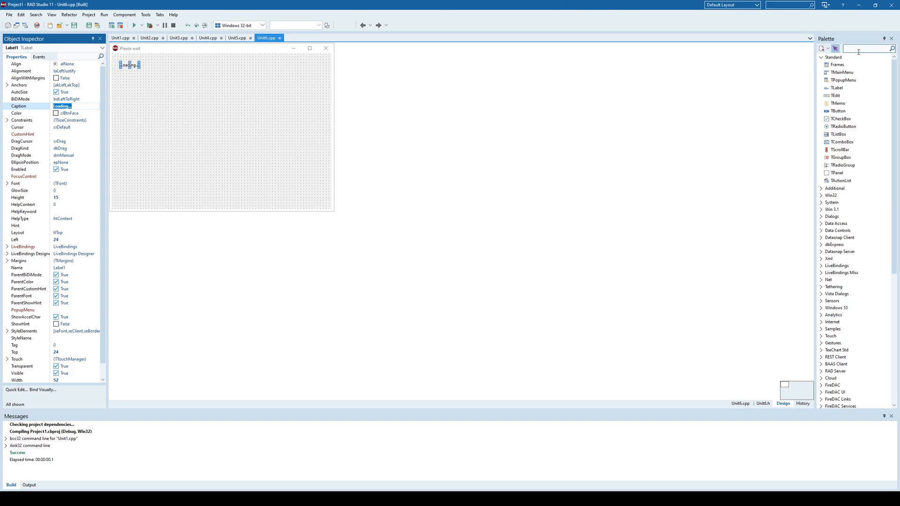
pyautogui.write('progre')
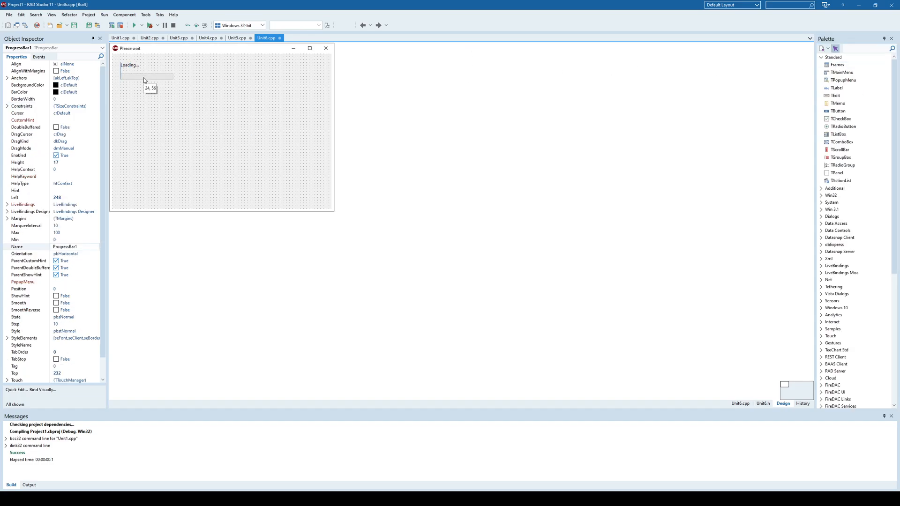
pyautogui.moveTo(148, 77); pyautogui.dragTo(298, 78)
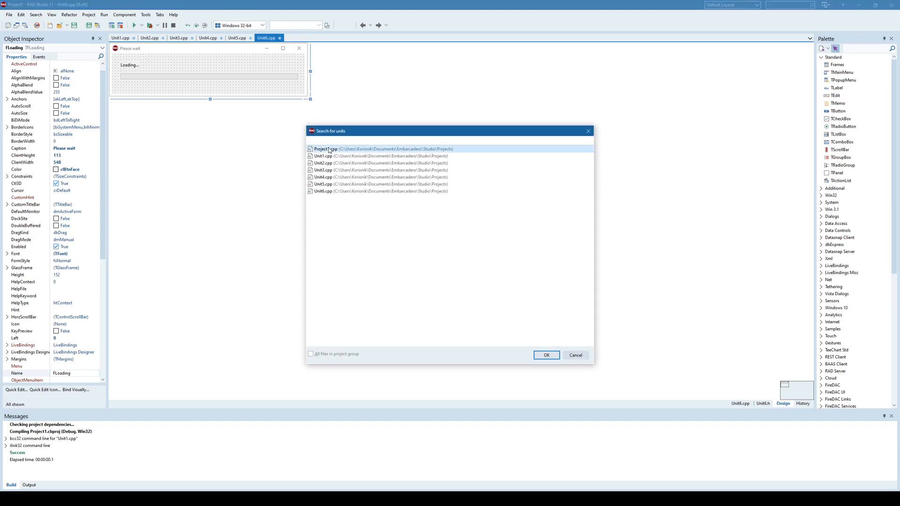
# Open Project1.cpp and add randomize(); at the start of WinMain
pyautogui.click(545, 355)
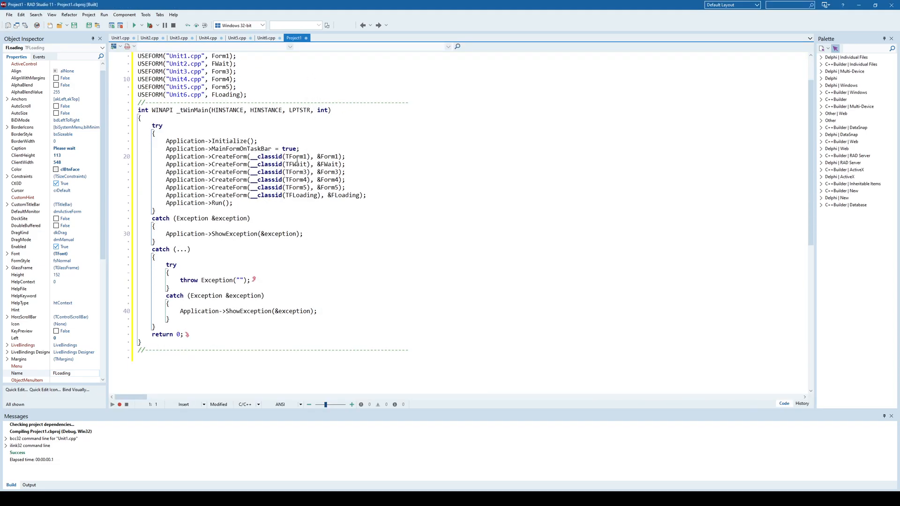
pyautogui.moveTo(315, 137)
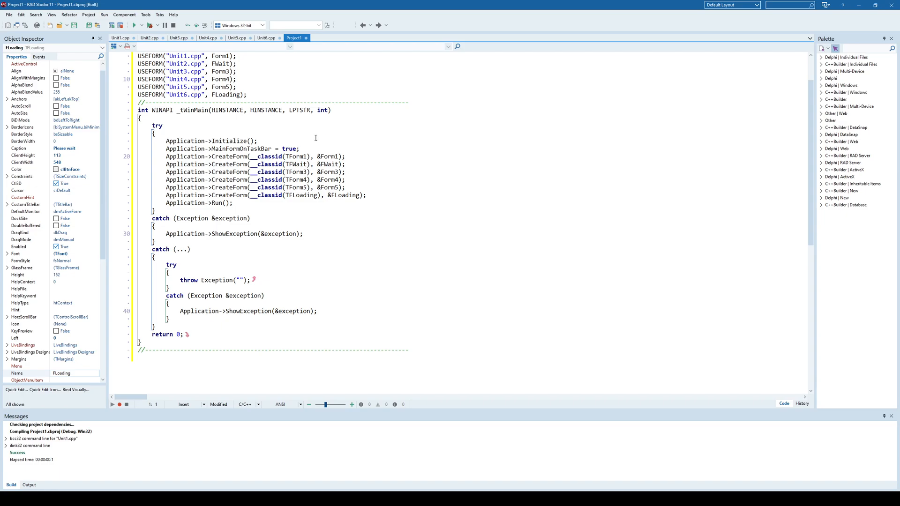
pyautogui.moveTo(228, 71)
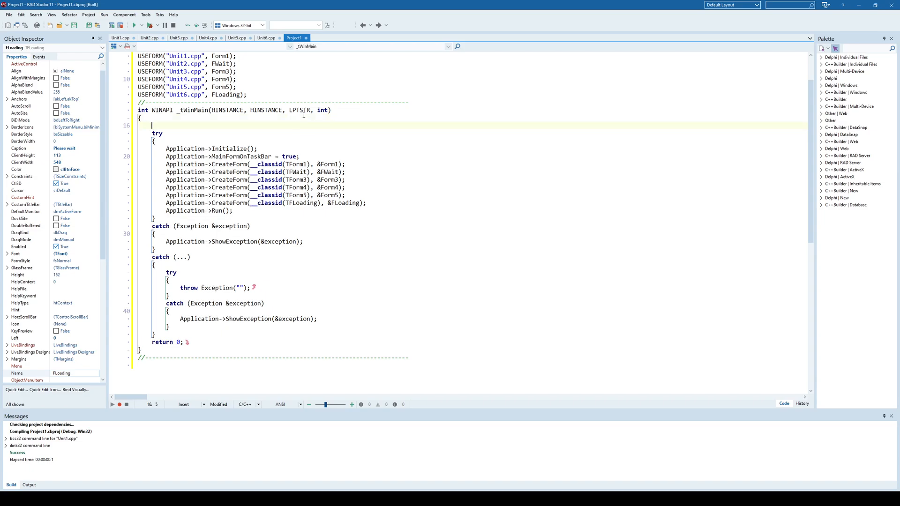
pyautogui.write('randomize();')
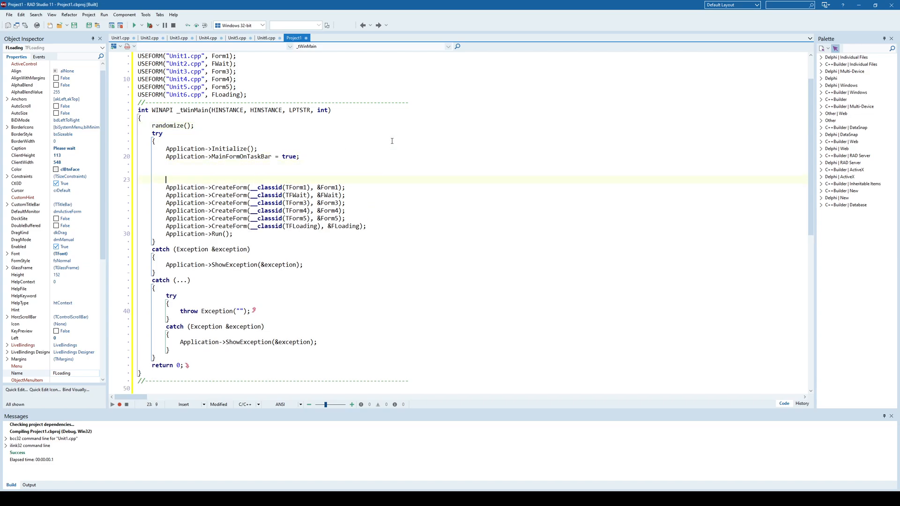
pyautogui.scroll(3)
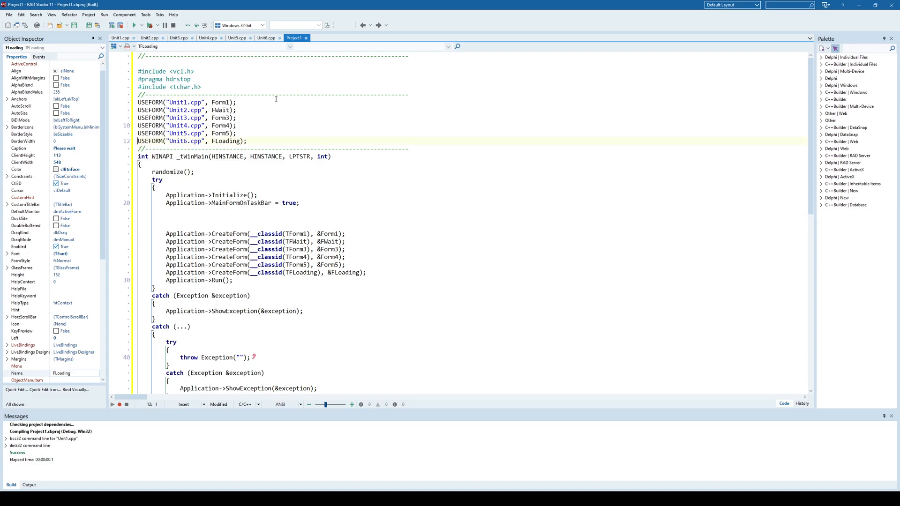
# Add #include <memory> to Project1.cpp
pyautogui.write('//')
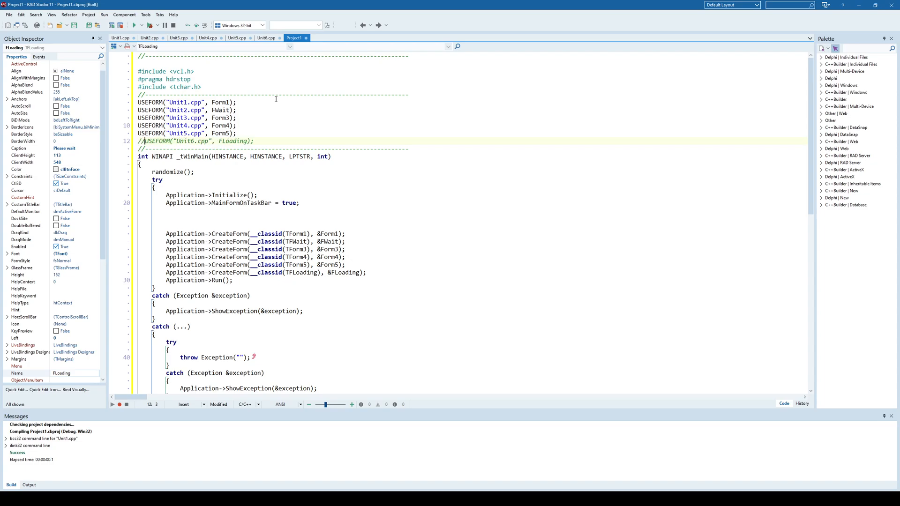
pyautogui.click(259, 272)
pyautogui.write('//')
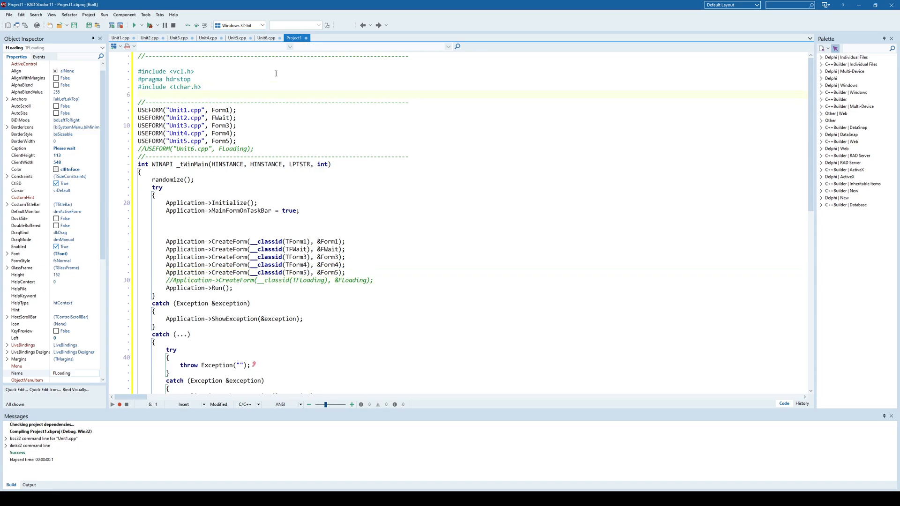
pyautogui.write('#include')
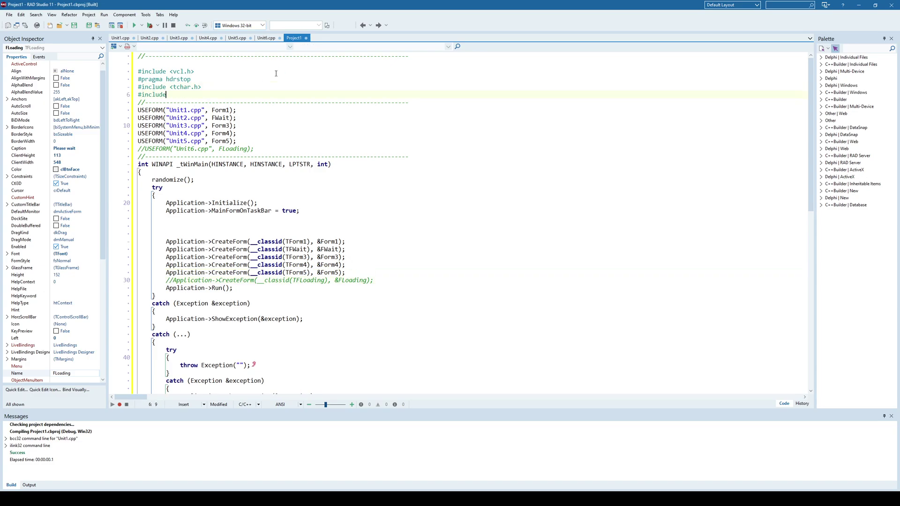
pyautogui.write('<memory>')
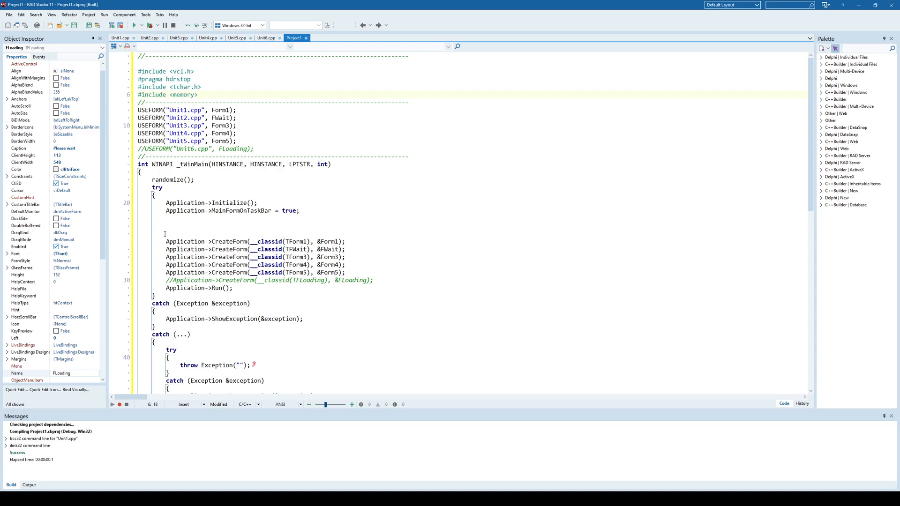
# Declare std::unique_ptr<TFLoading> loading(new TFLoading(0)); and begin a loading-> statement
pyautogui.write('std')
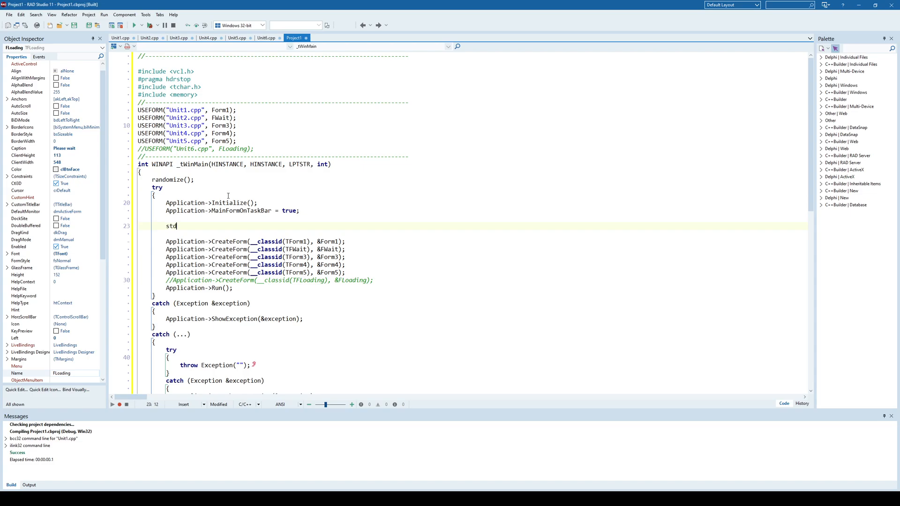
pyautogui.write('::unique_ptr<TFLoading>')
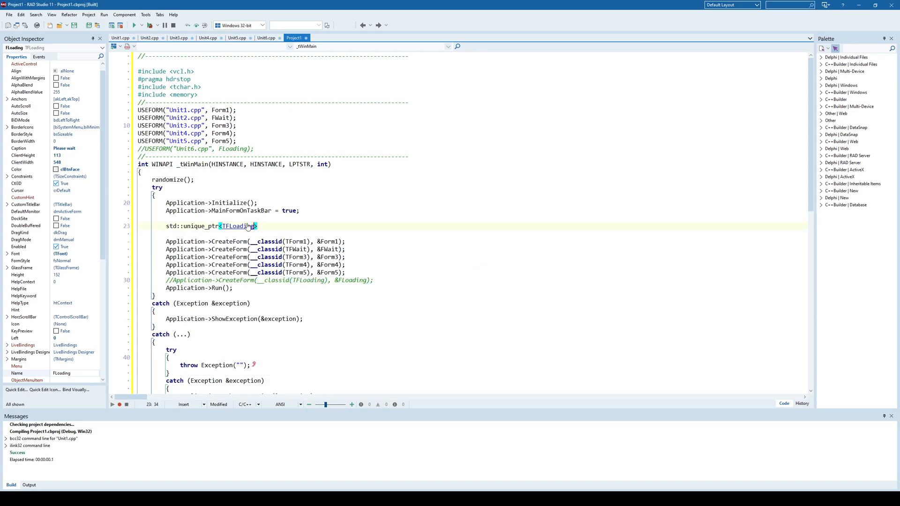
pyautogui.write('l')
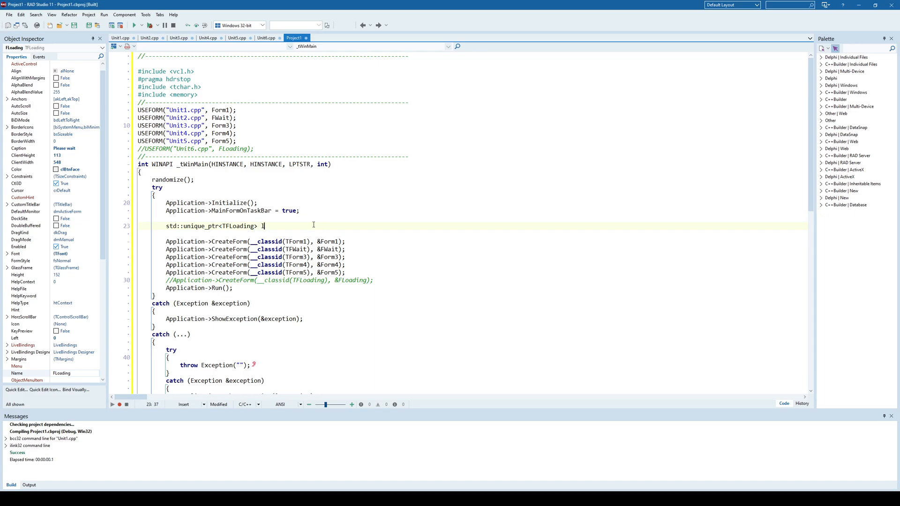
pyautogui.write('oading(new TFLoading(')
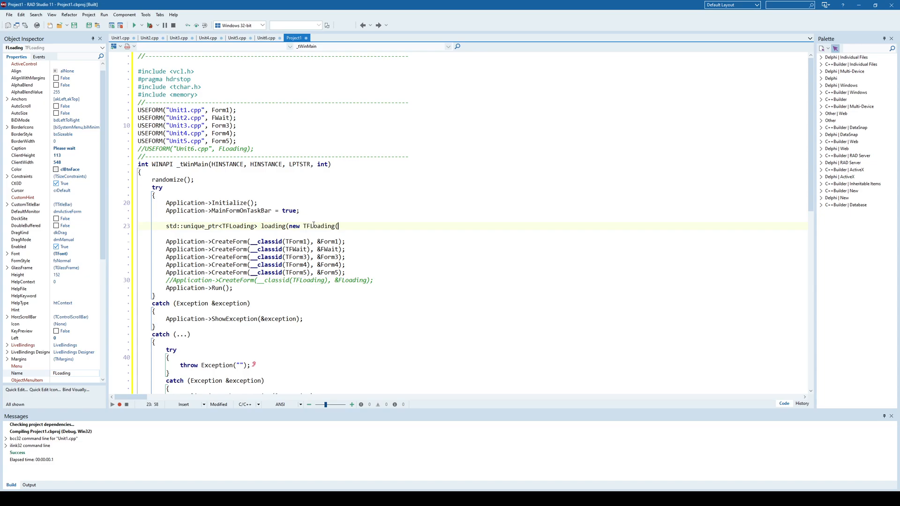
pyautogui.write('0));')
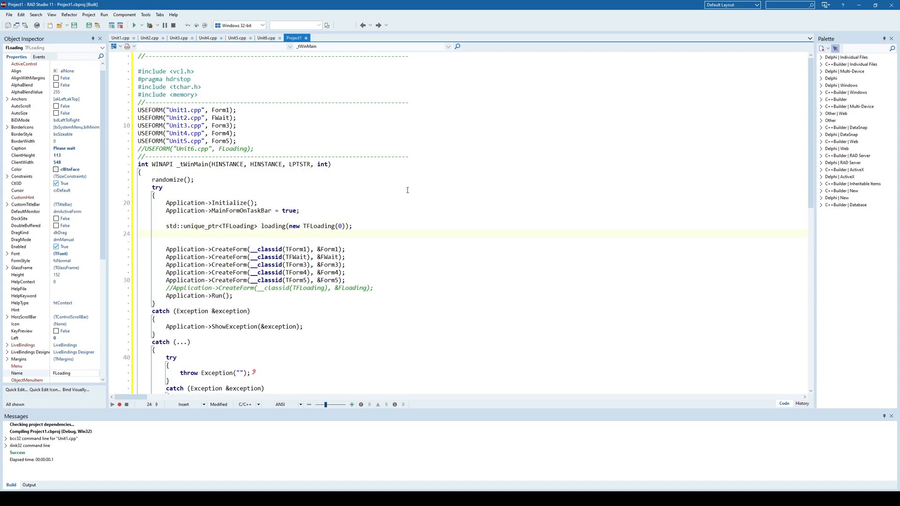
pyautogui.doubleClick(273, 226)
pyautogui.write('loading')
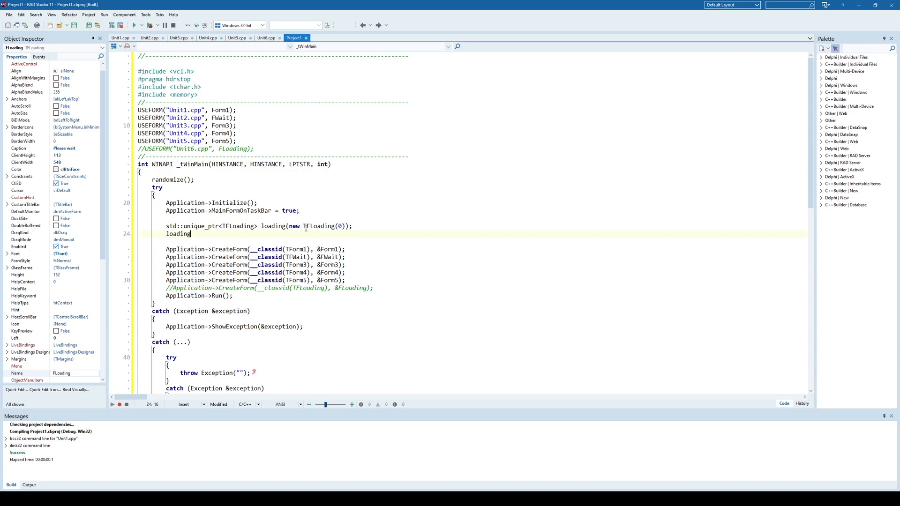
pyautogui.write('->')
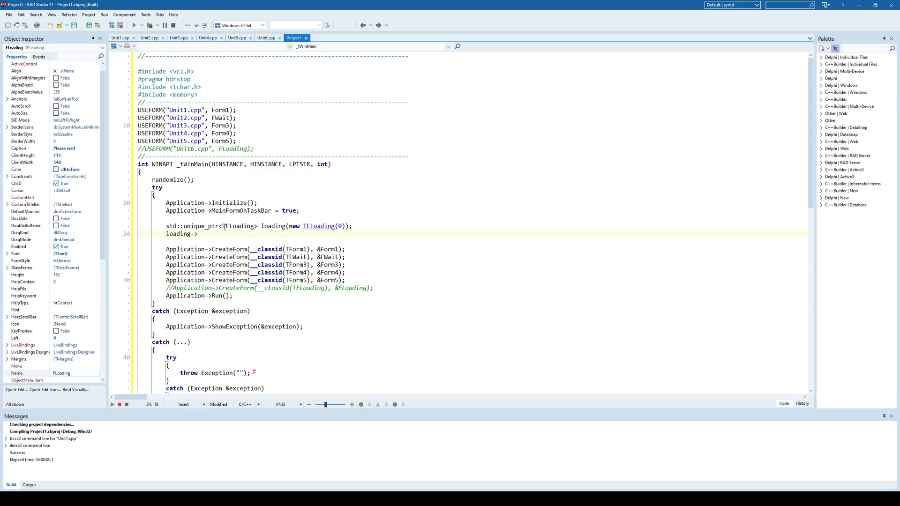
pyautogui.doubleClick(237, 225)
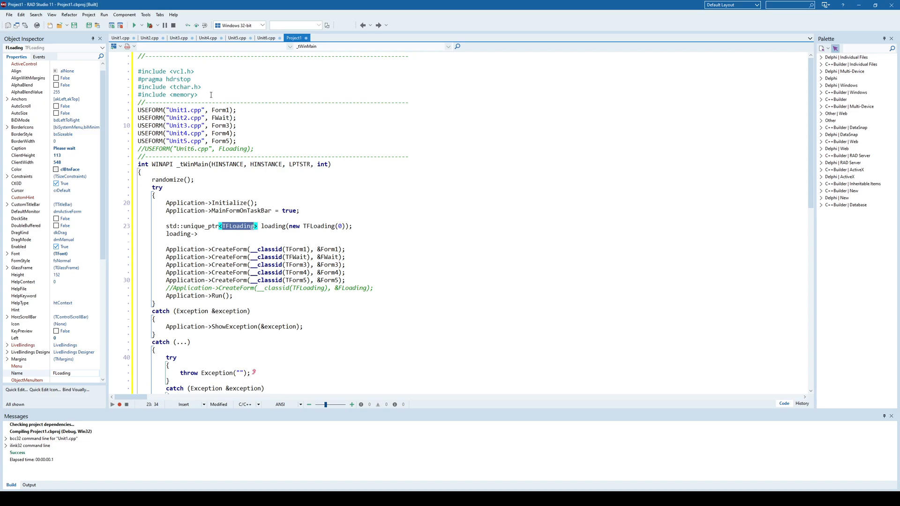
# Check the Unit6 splash design, then add #include "unit6.h" to Project1.cpp
pyautogui.click(268, 38)
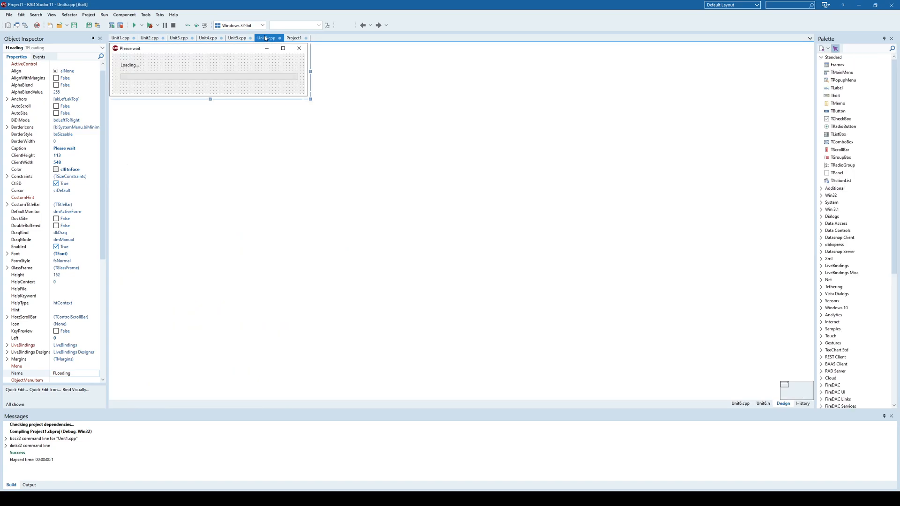
pyautogui.moveTo(248, 70)
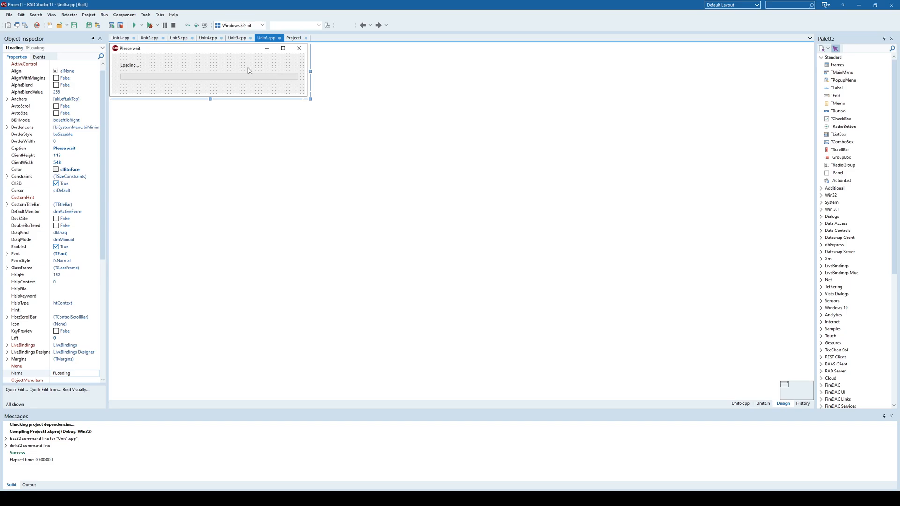
pyautogui.click(294, 38)
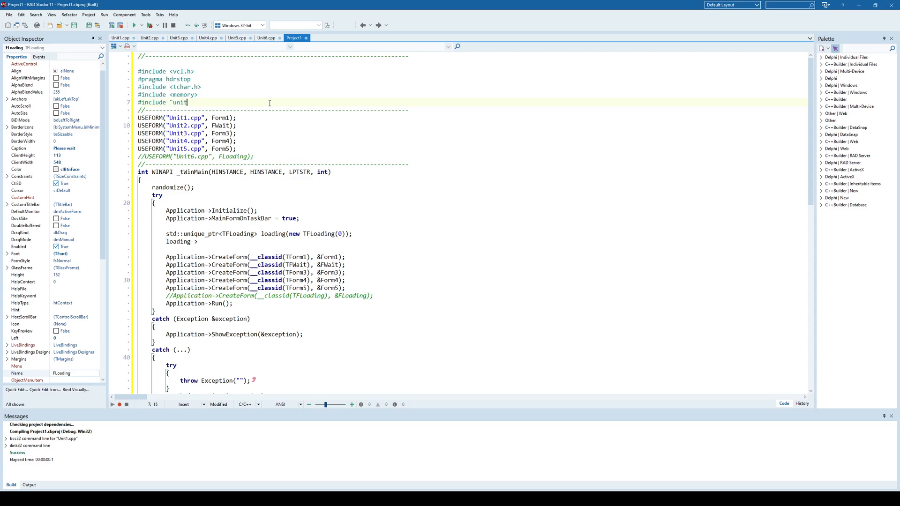
pyautogui.write('6.h"')
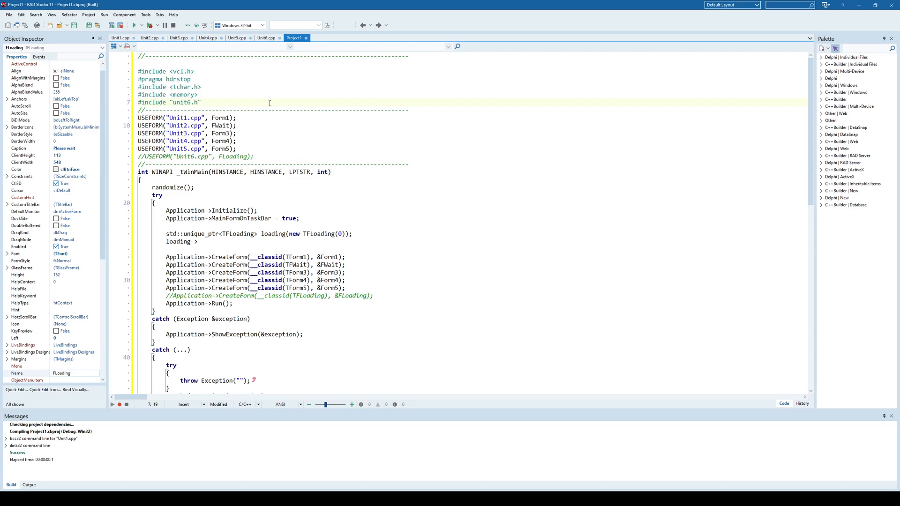
# Set loading->Label1->Caption to "Loading Form1" and begin a ProgressBar1->Max line
pyautogui.click(199, 241)
pyautogui.write('Label1->Caption = "Load')
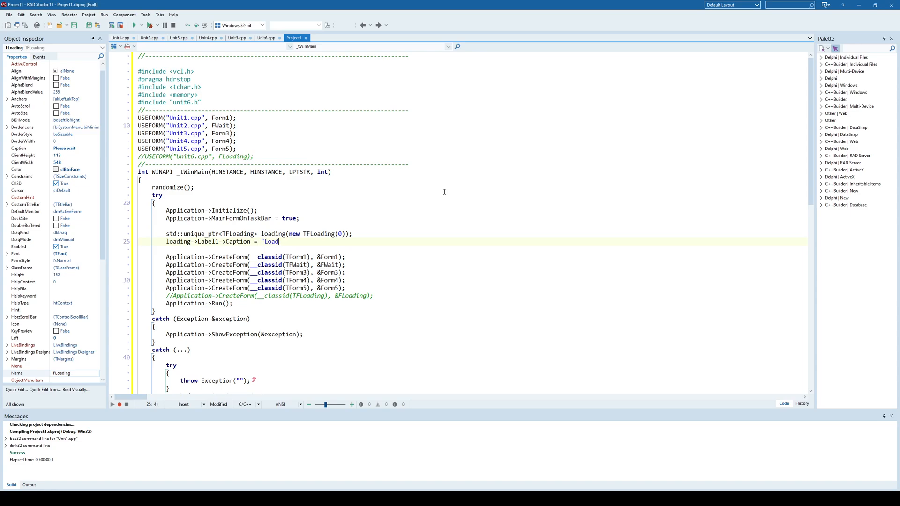
pyautogui.write('FOrm')
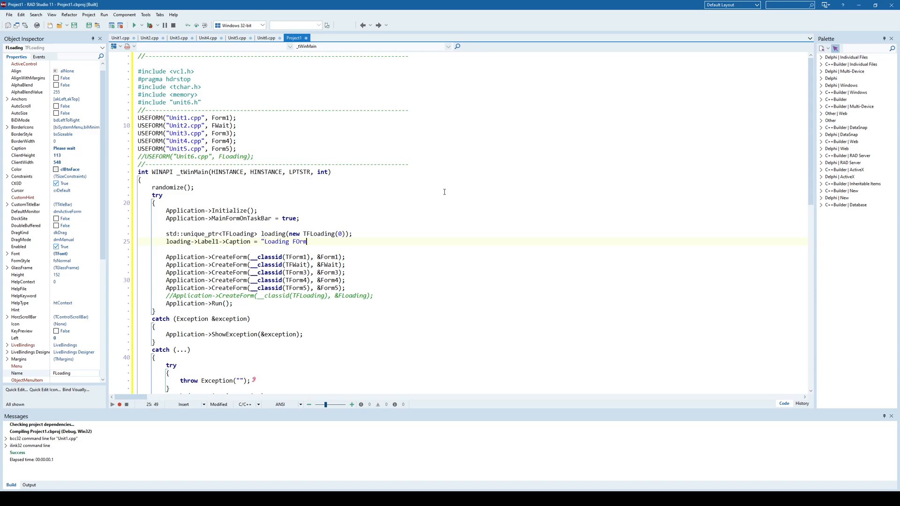
pyautogui.write('1')
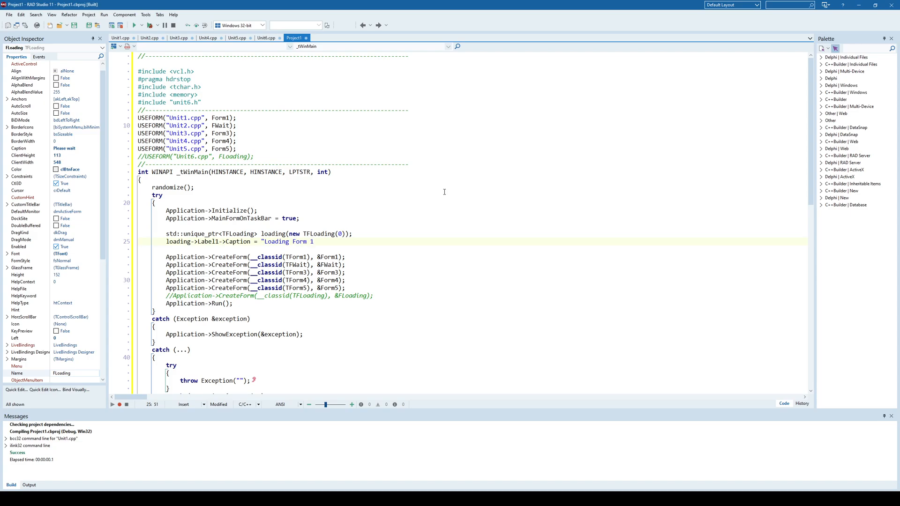
pyautogui.write(';')
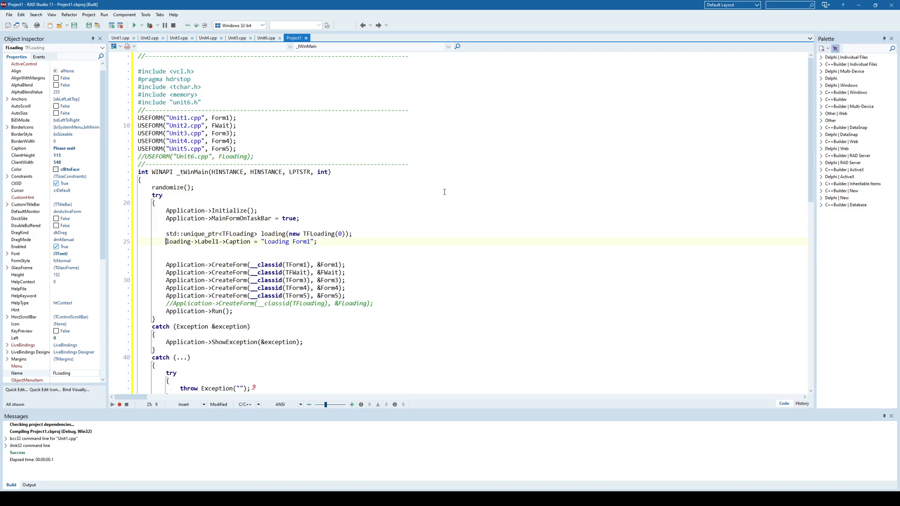
pyautogui.doubleClick(195, 241)
pyautogui.write('loading->Label1->')
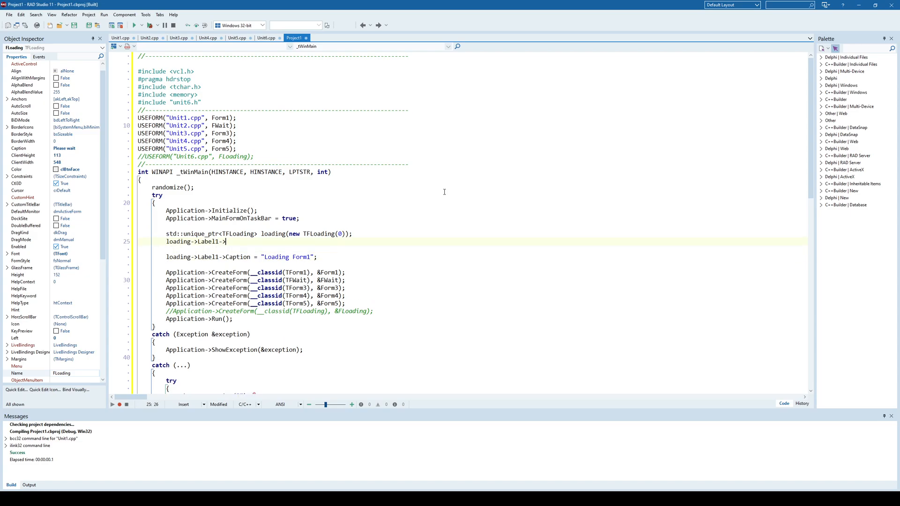
pyautogui.write('pro')
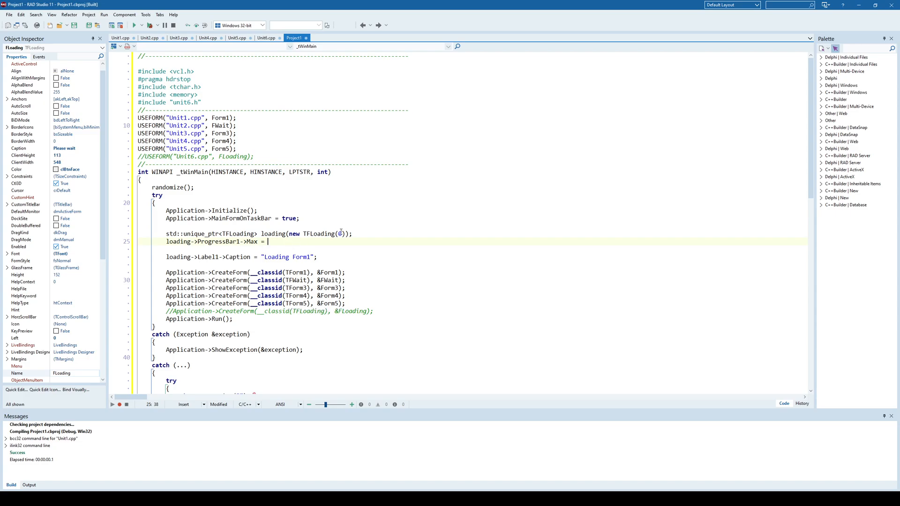
# Set ProgressBar1 Max to 5 and Position to 0, and extend the caption to 'Loading Form1...'
pyautogui.doubleClick(217, 242)
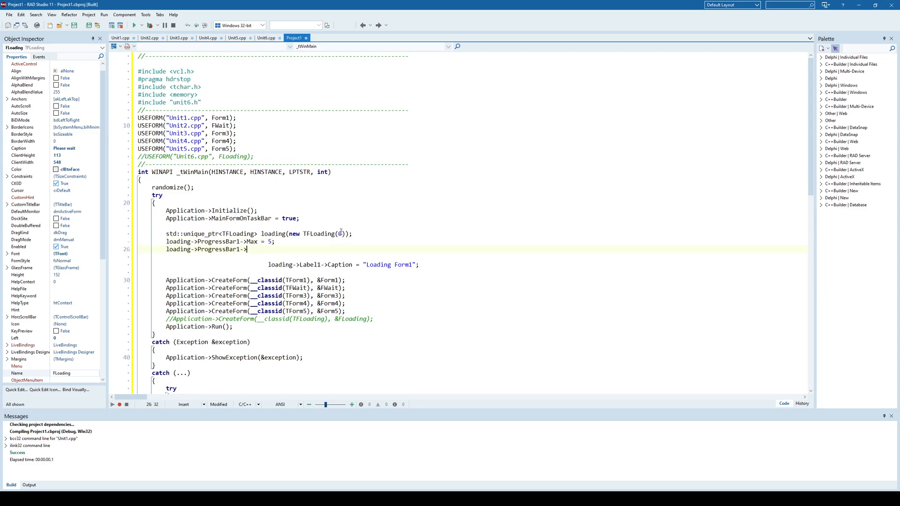
pyautogui.write('Position = 0;')
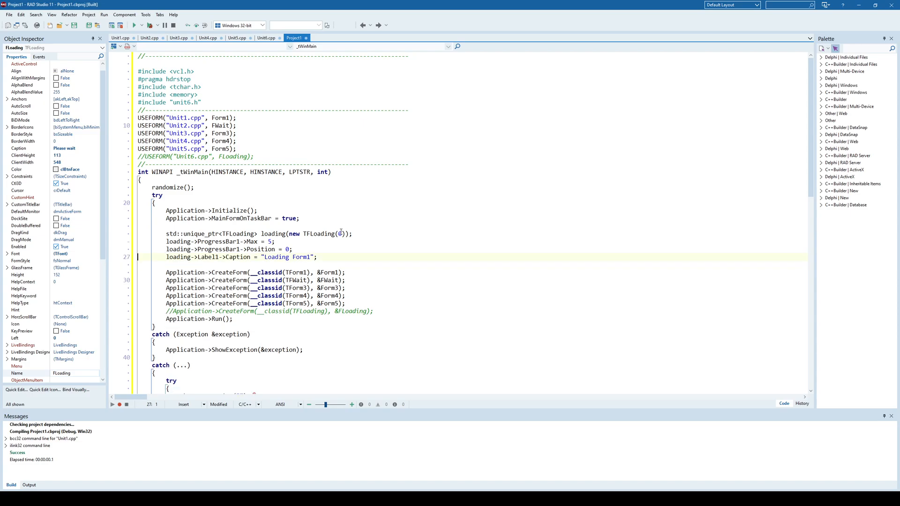
pyautogui.click(315, 256)
pyautogui.write('...')
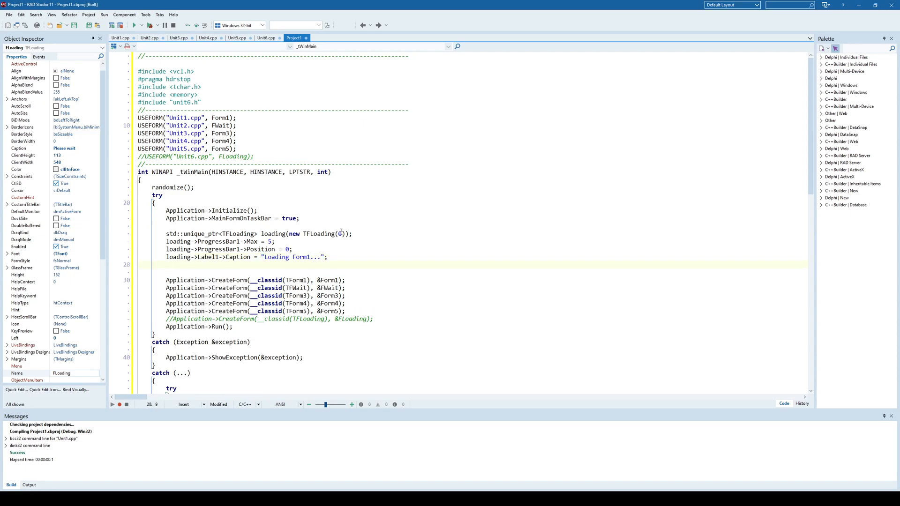
# Add Sleep(rand() % 1500 + 1); directly above the Form1 CreateForm call
pyautogui.write('Sleep')
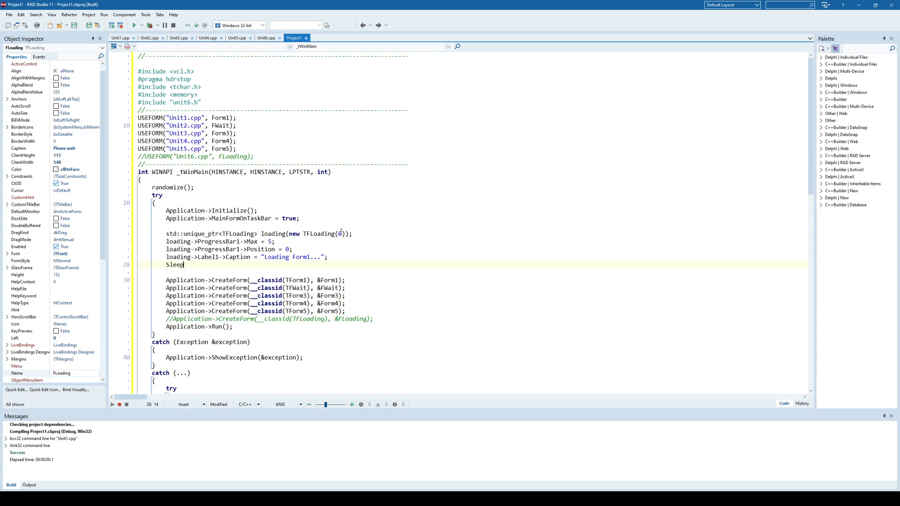
pyautogui.write('(1')
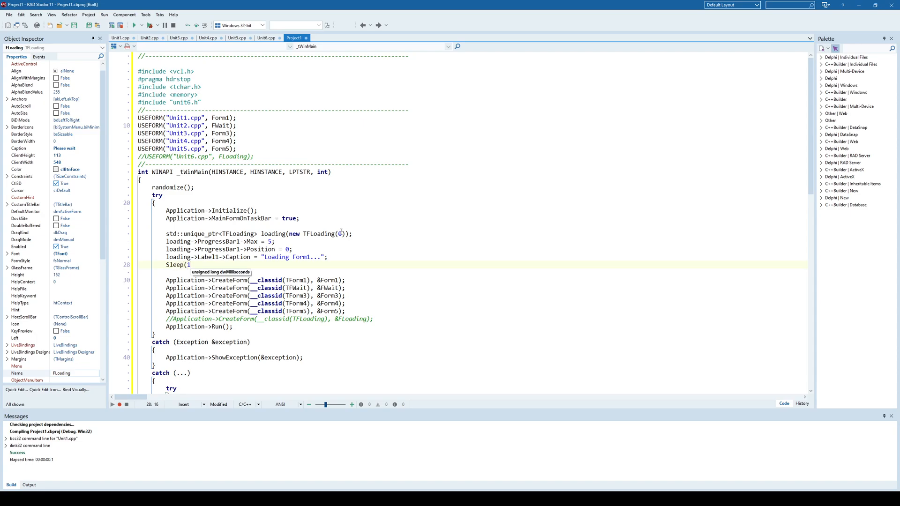
pyautogui.write('5000')
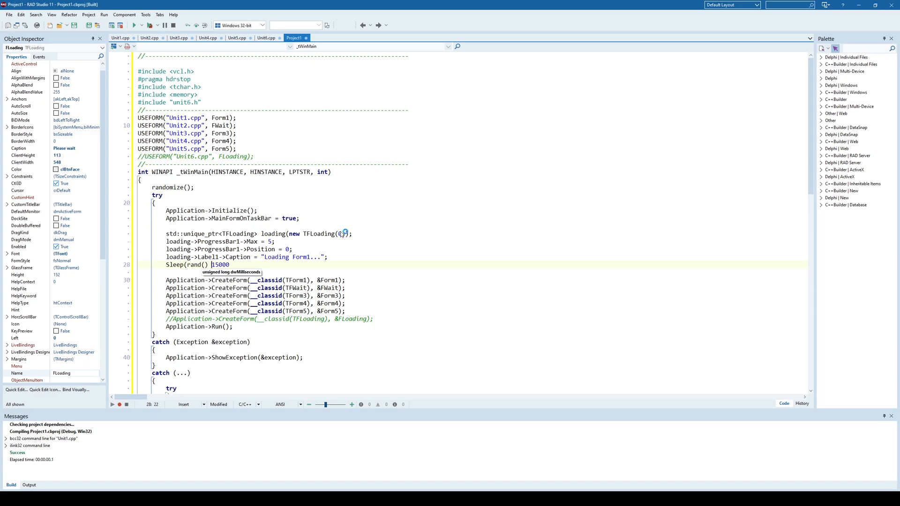
pyautogui.write('%')
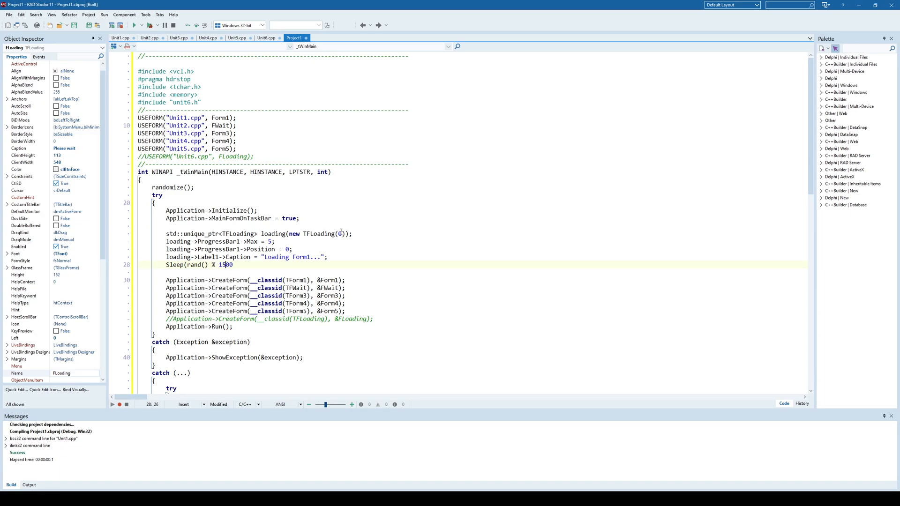
pyautogui.write('+ 1);')
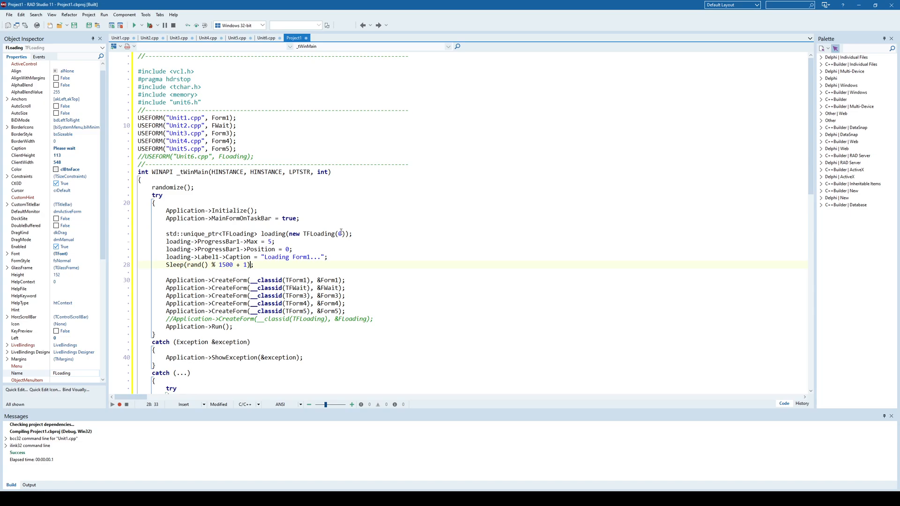
pyautogui.moveTo(238, 288)
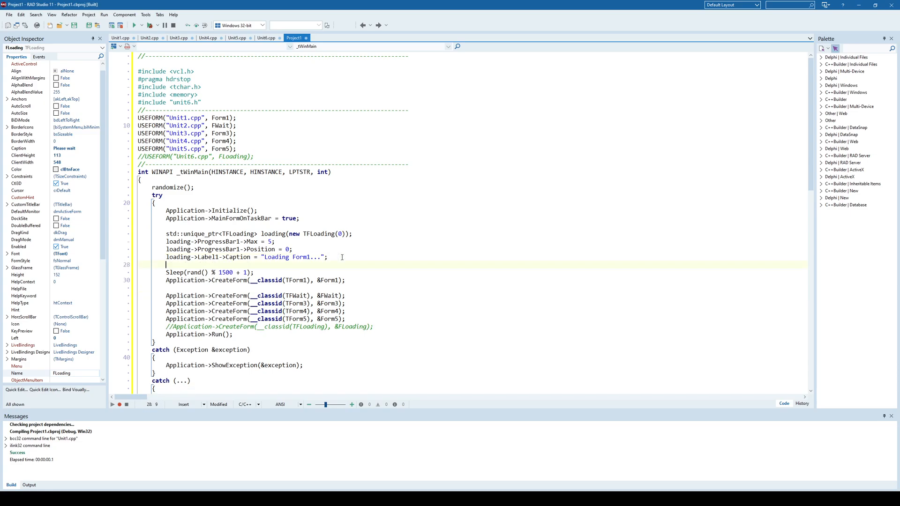
# Add loading->Close(); on the line after Application->Run(); in WinMain
pyautogui.write('loading->Show();')
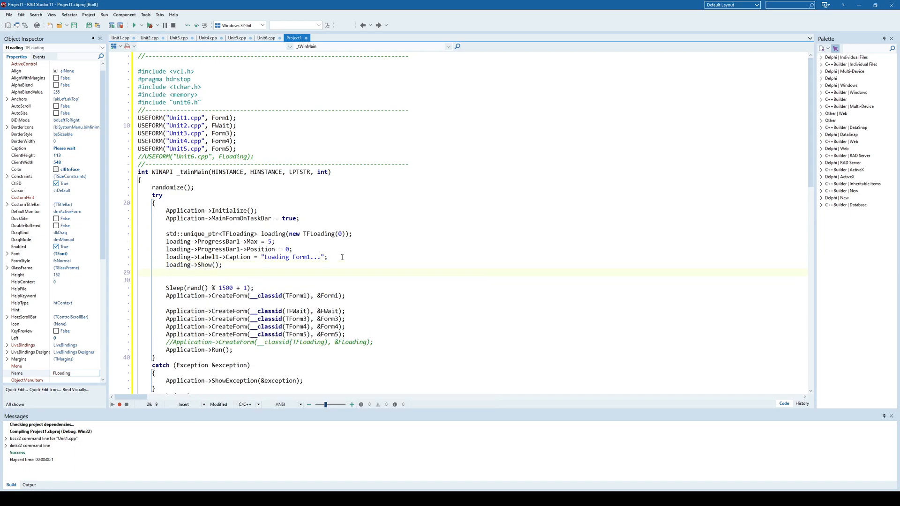
pyautogui.write('Appli')
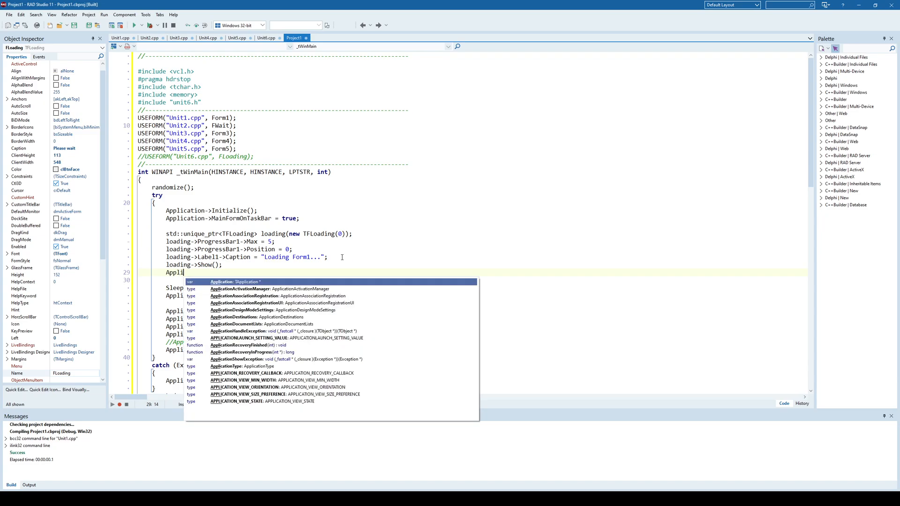
pyautogui.write('pro')
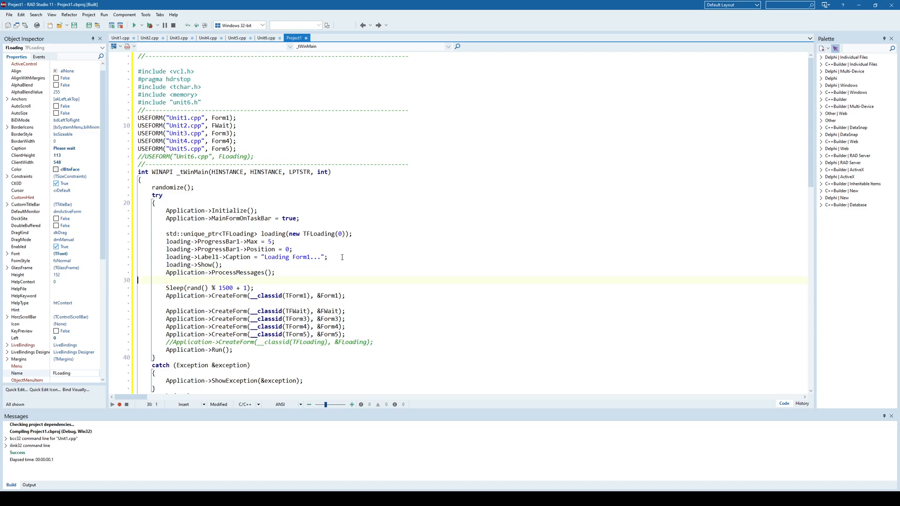
pyautogui.click(232, 349)
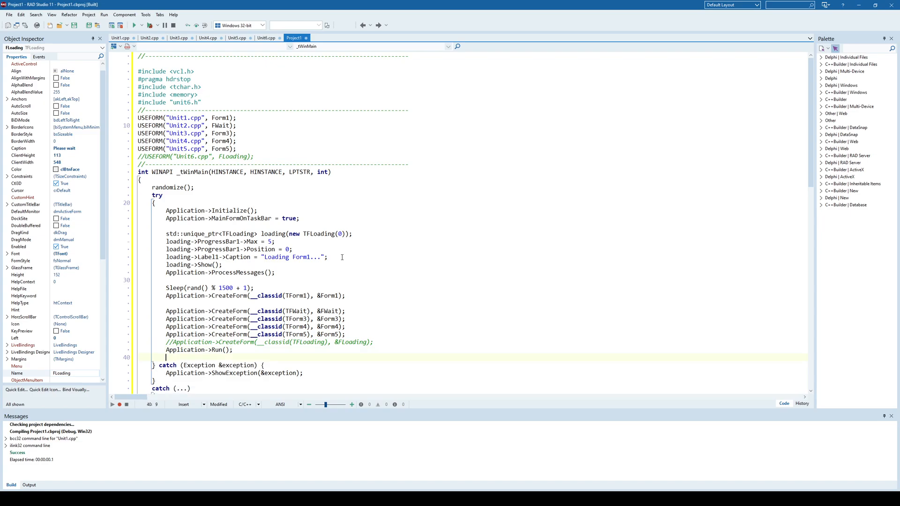
pyautogui.write('loading->Close();')
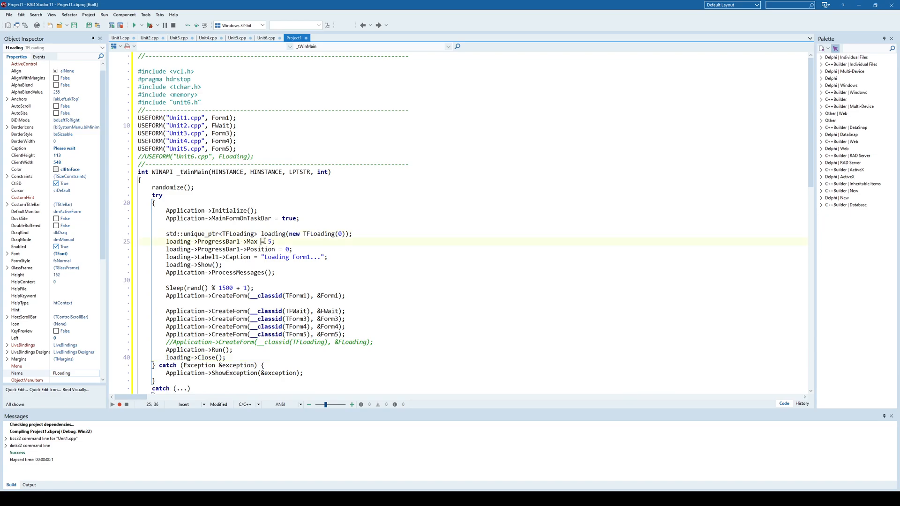
pyautogui.scroll(-3)
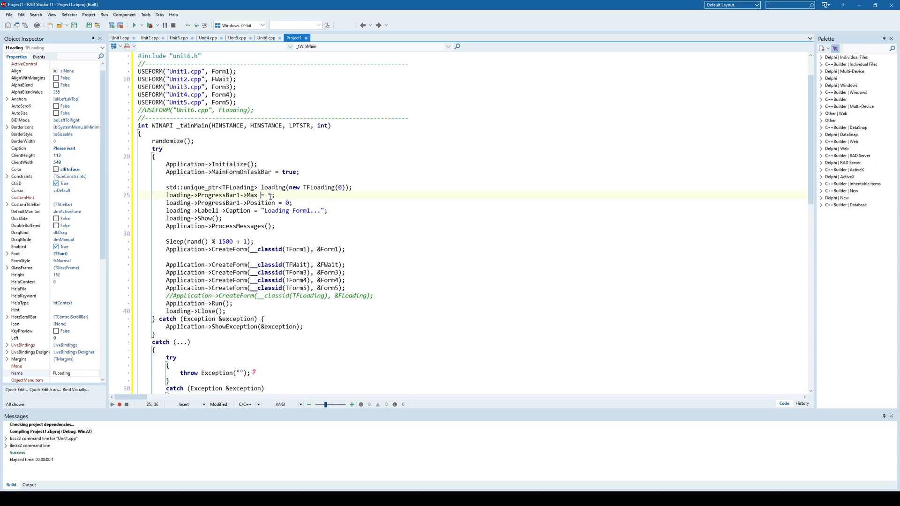
pyautogui.click(276, 210)
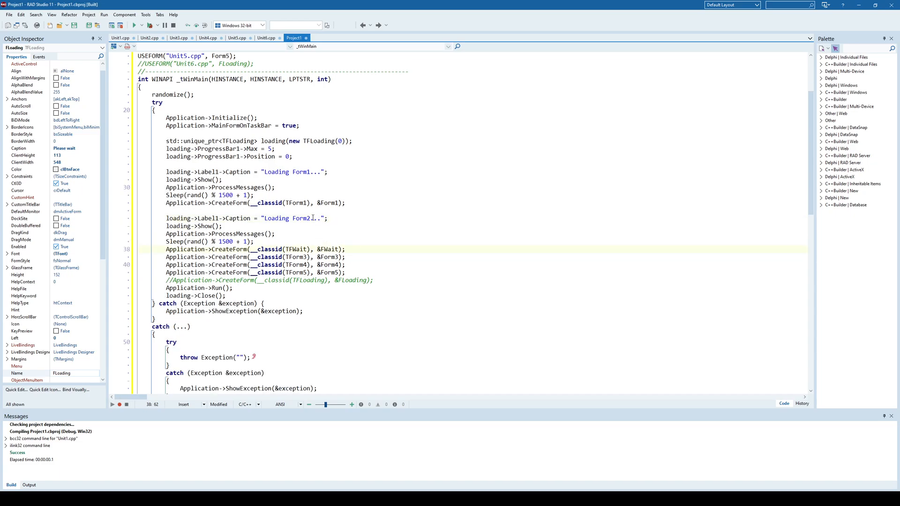
# Build loading blocks captioned Form1, FormWait, Form3, Form4 and Form5, each before its CreateForm
pyautogui.doubleClick(299, 218)
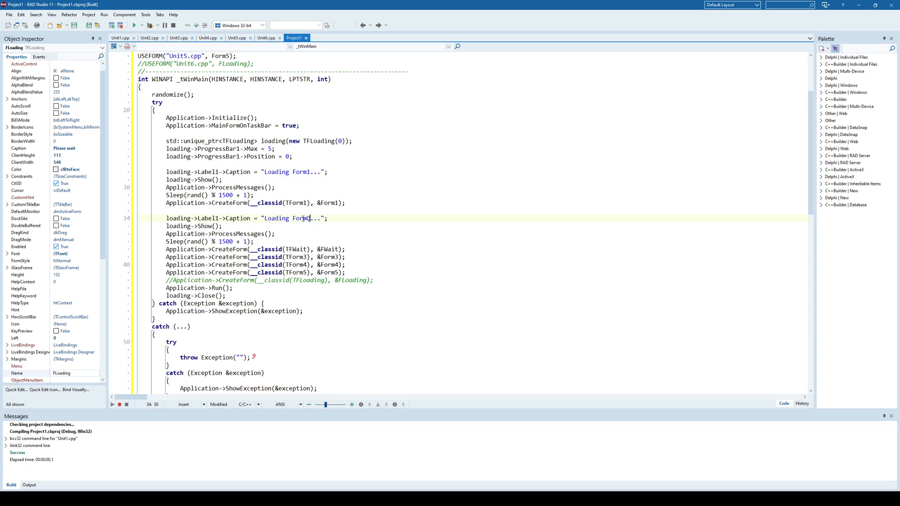
pyautogui.write('Wait')
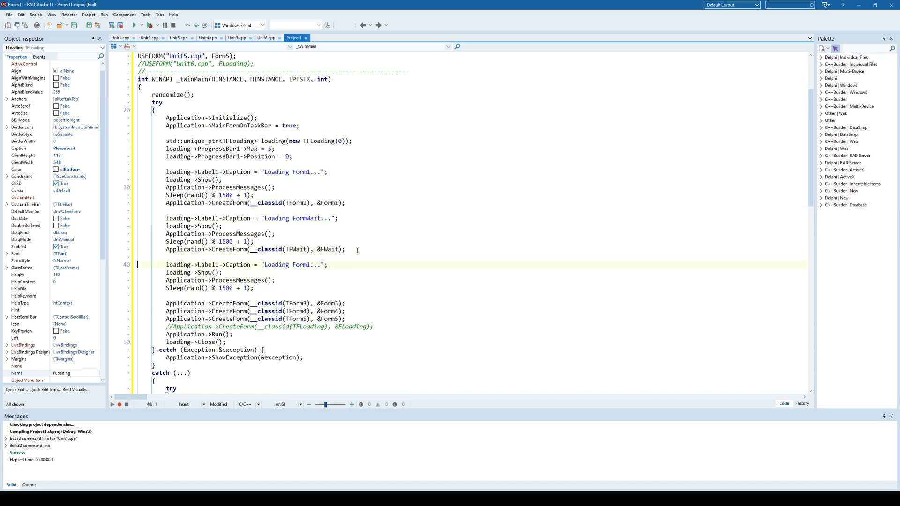
pyautogui.click(314, 264)
pyautogui.write('3')
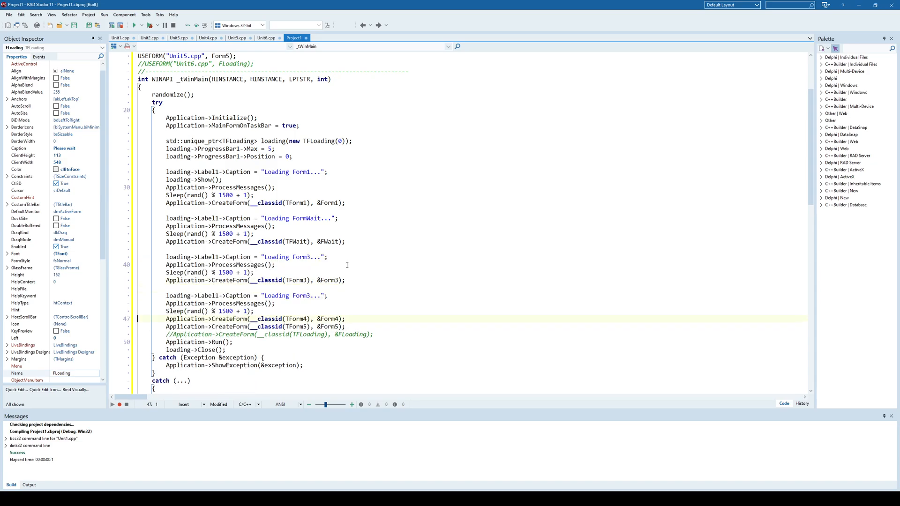
pyautogui.click(310, 296)
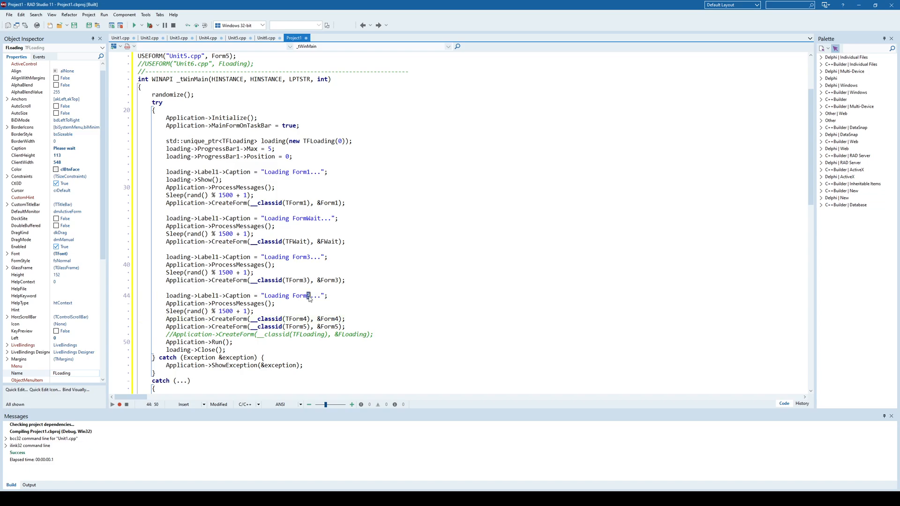
pyautogui.click(351, 319)
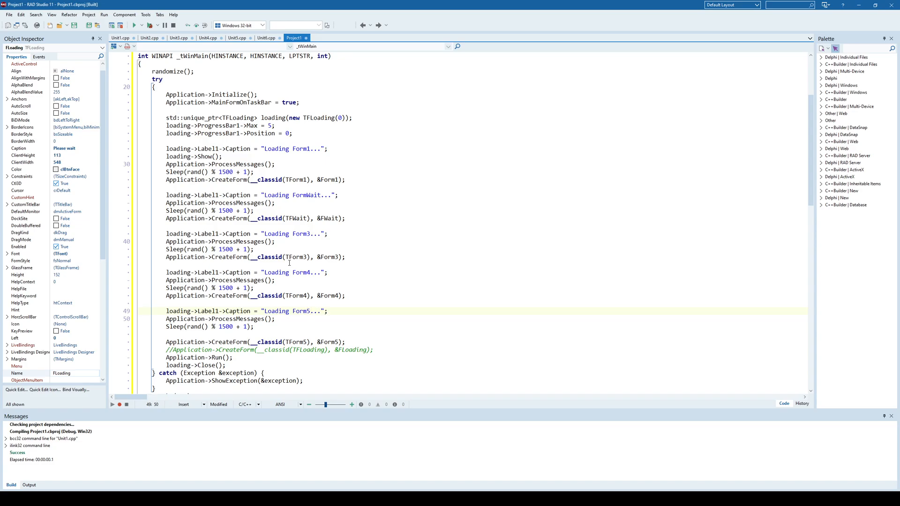
pyautogui.scroll(-3)
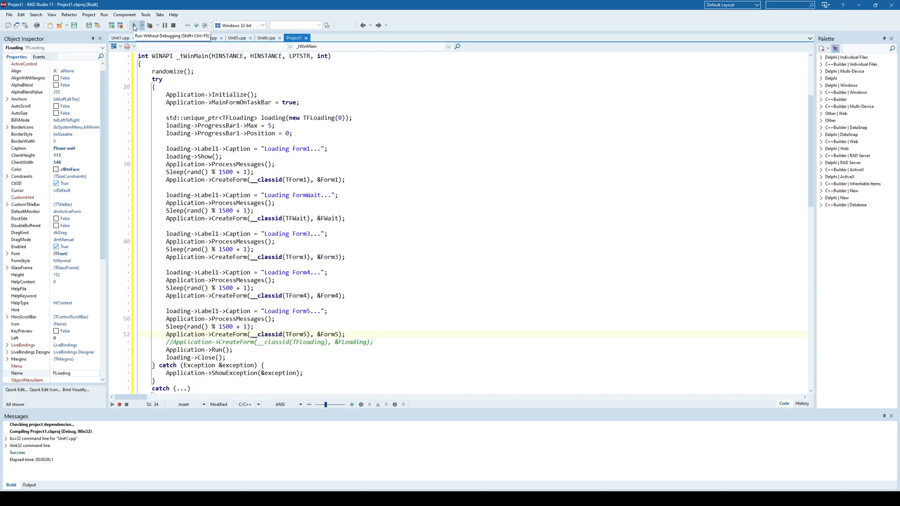
pyautogui.click(133, 24)
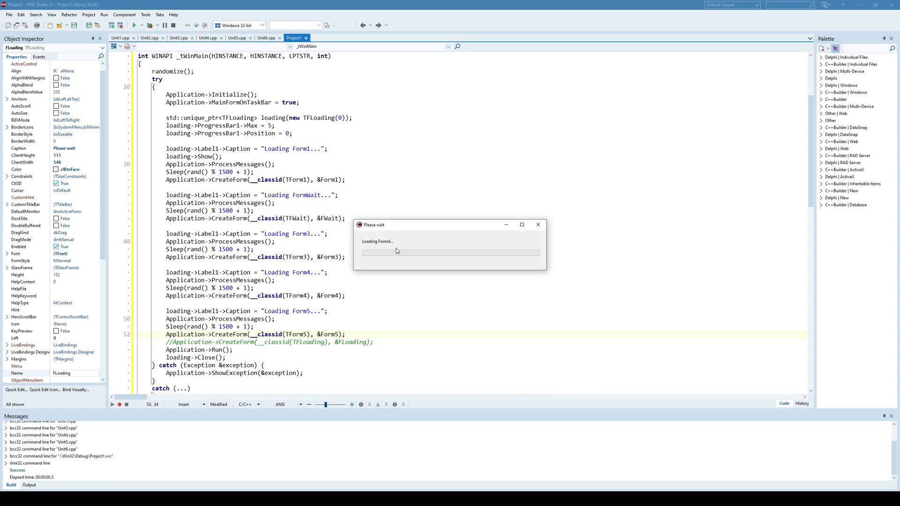
pyautogui.moveTo(412, 253)
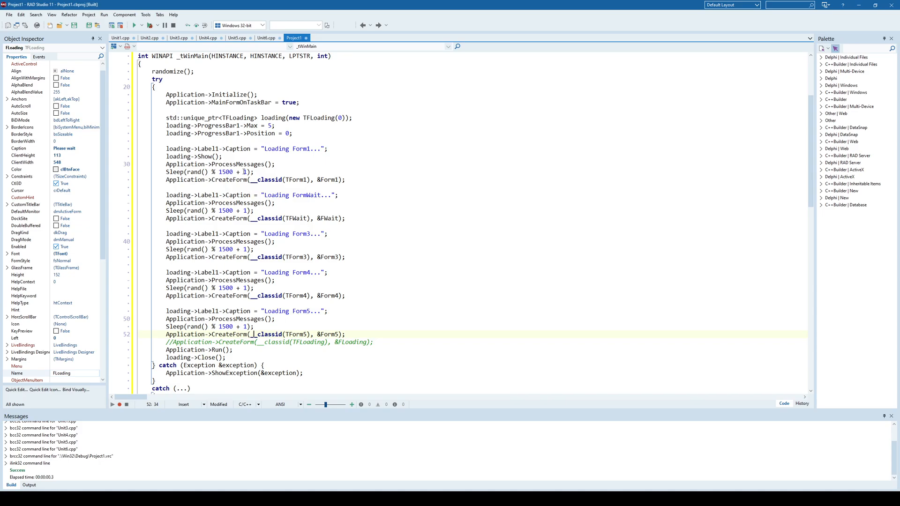
# Add loading->ProgressBar1->Position++; after the caption update in each of the five loading blocks
pyautogui.click(286, 133)
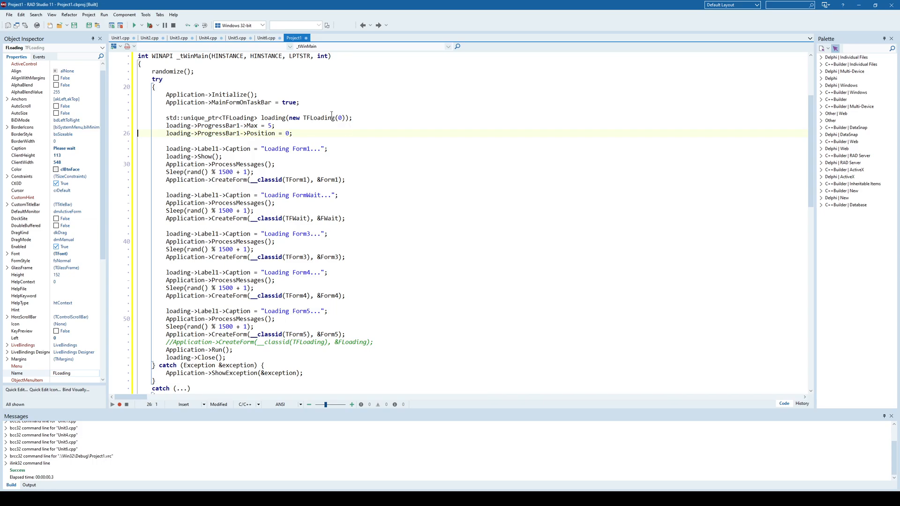
pyautogui.doubleClick(222, 133)
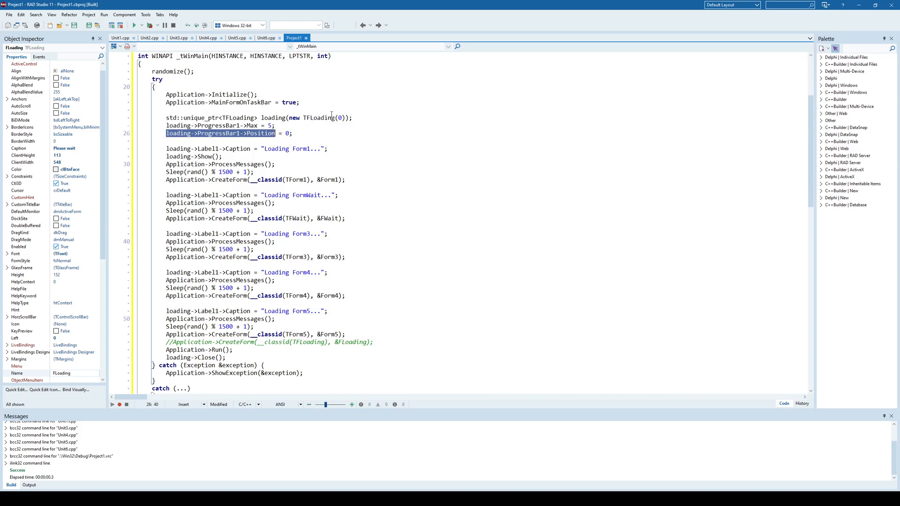
pyautogui.click(256, 172)
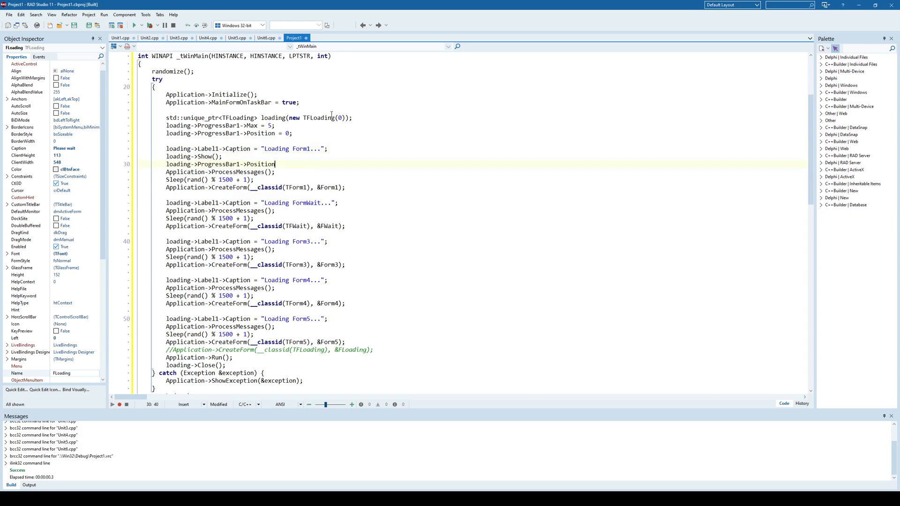
pyautogui.write('++;')
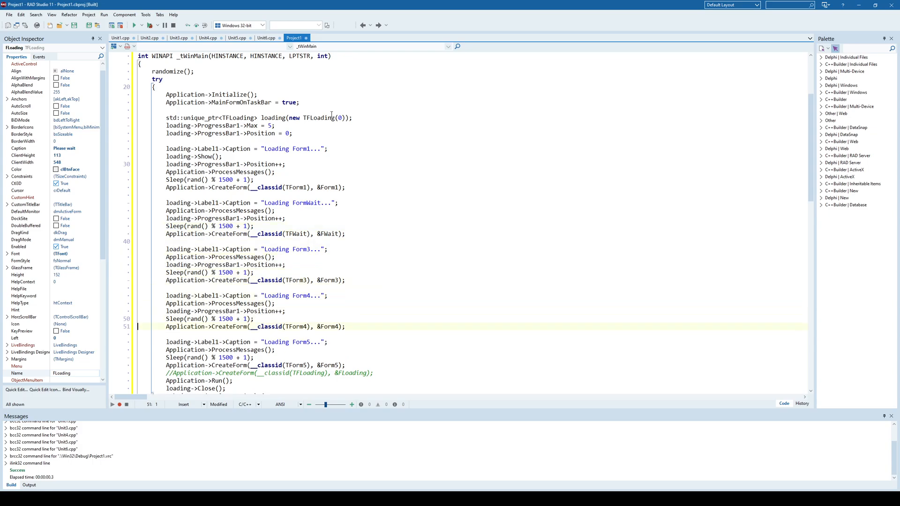
pyautogui.scroll(-3)
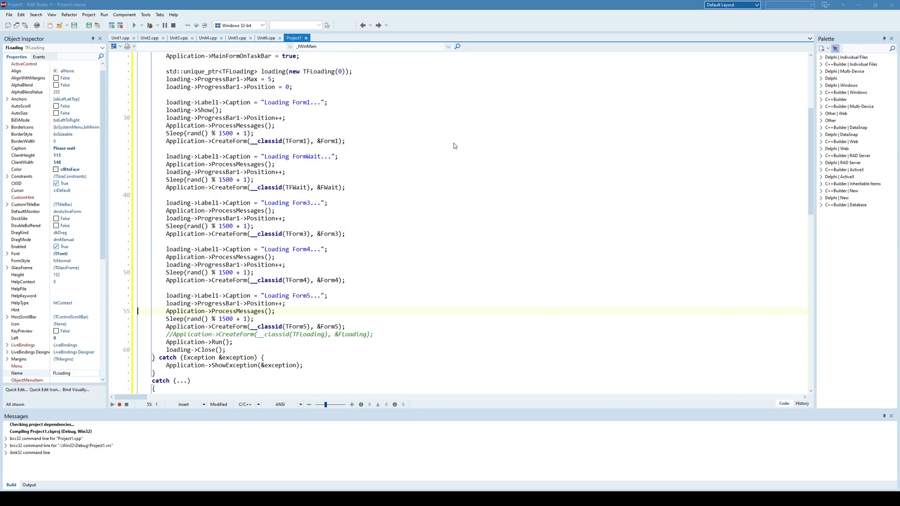
pyautogui.click(133, 25)
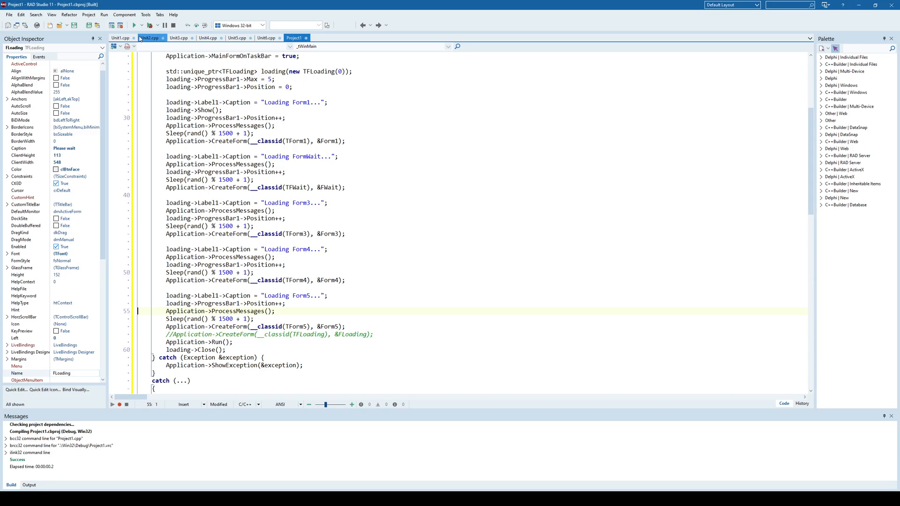
pyautogui.click(134, 25)
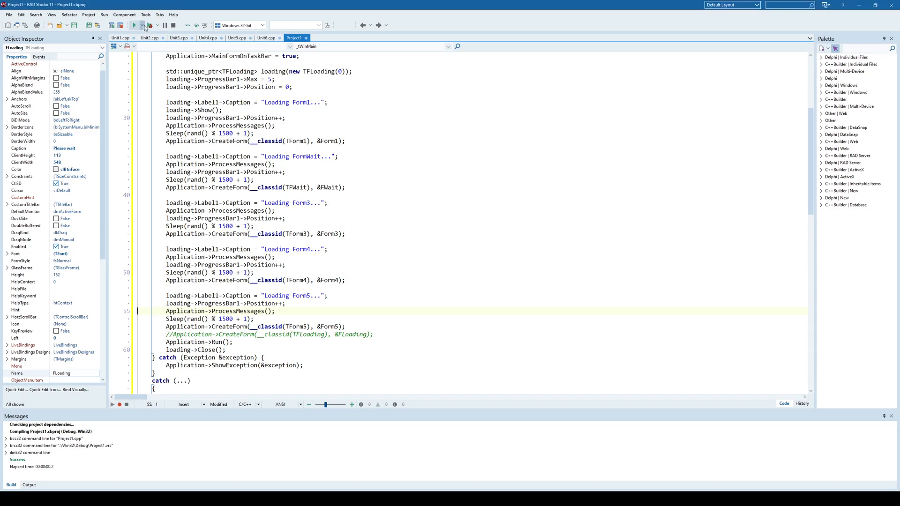
pyautogui.click(134, 25)
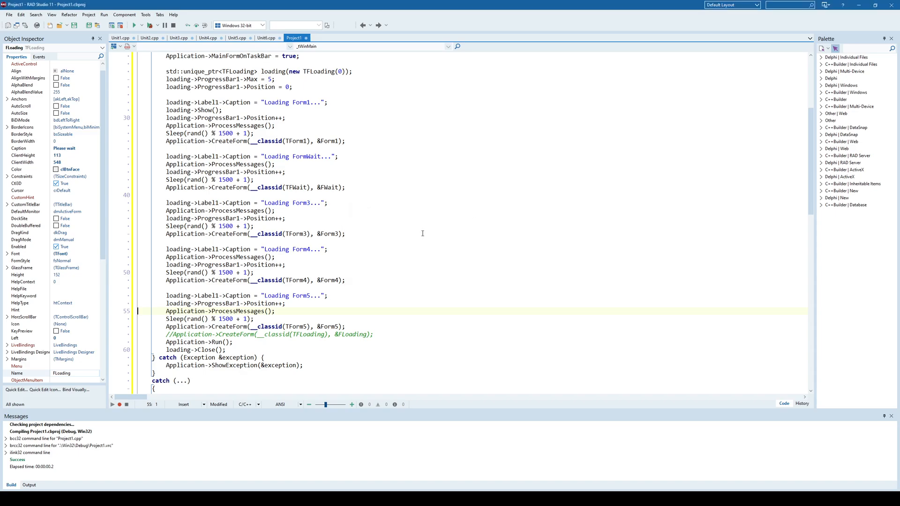
pyautogui.scroll(3)
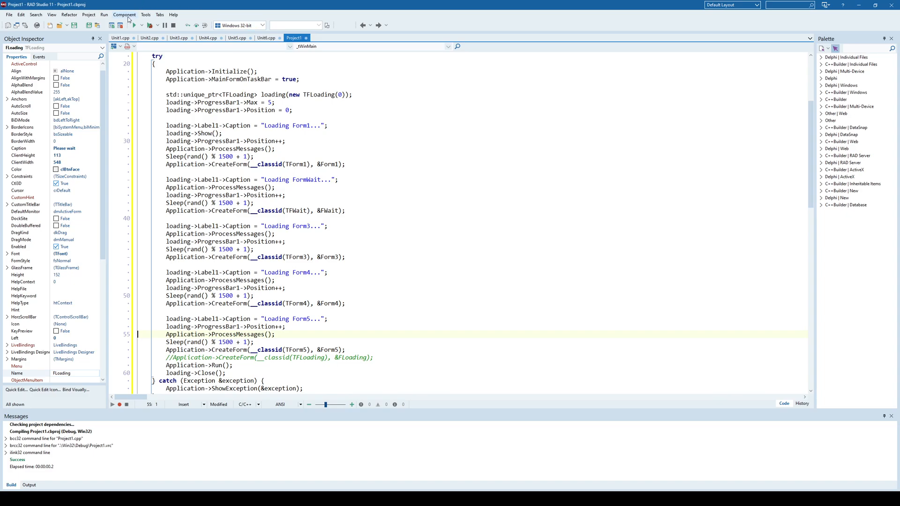
# Switch to Unit1.cpp and run the app to test the Please wait sorting dialog
pyautogui.click(120, 38)
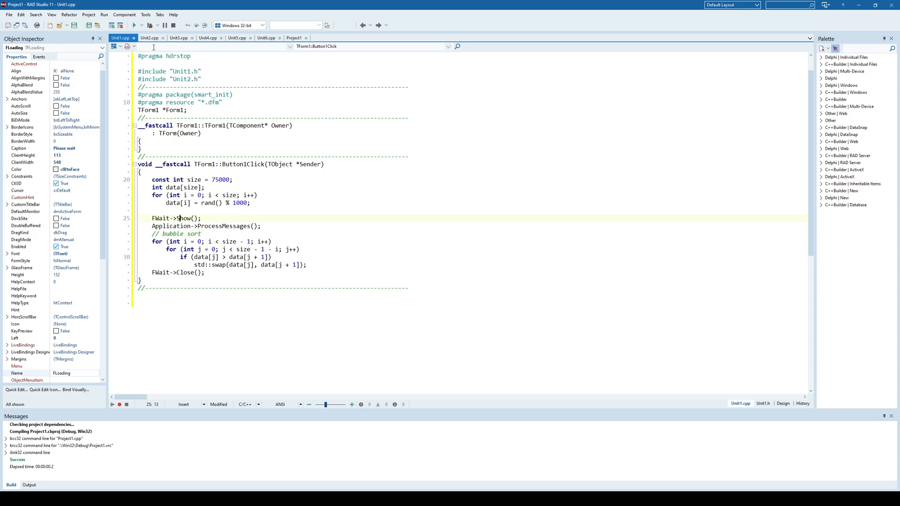
pyautogui.click(134, 25)
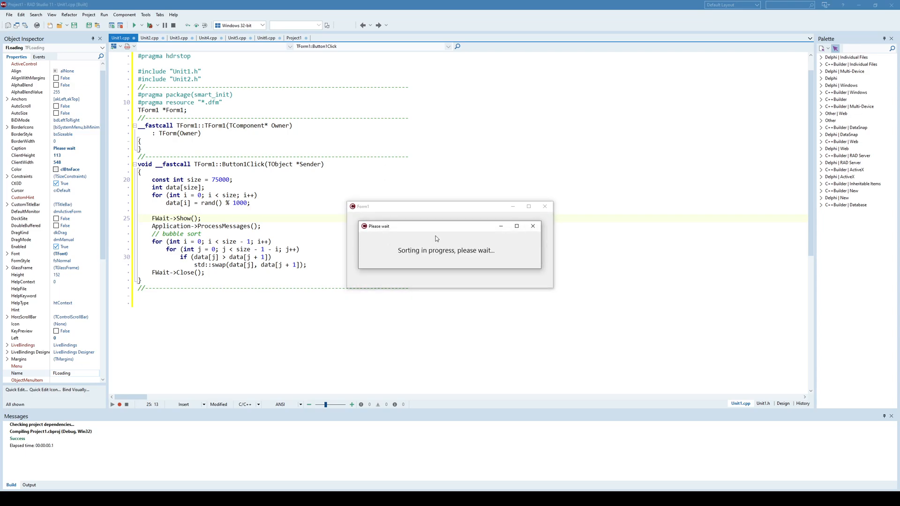
pyautogui.moveTo(504, 269)
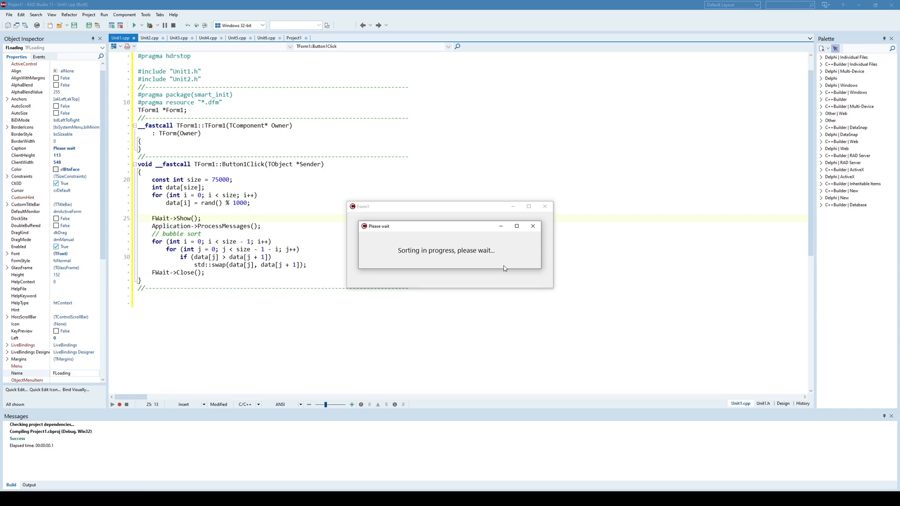